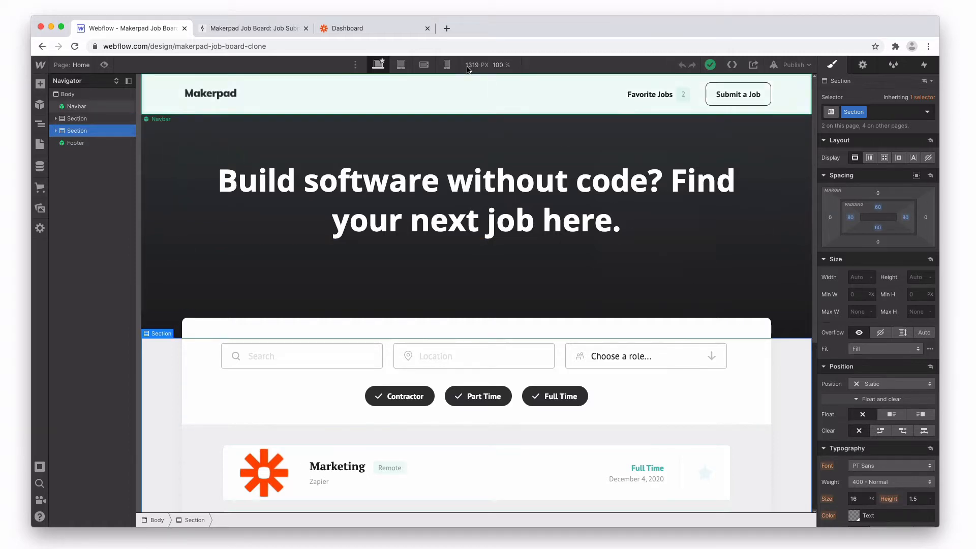
From the Zapier dashboard, start a new zap via Make a Zap
left_click(367, 28)
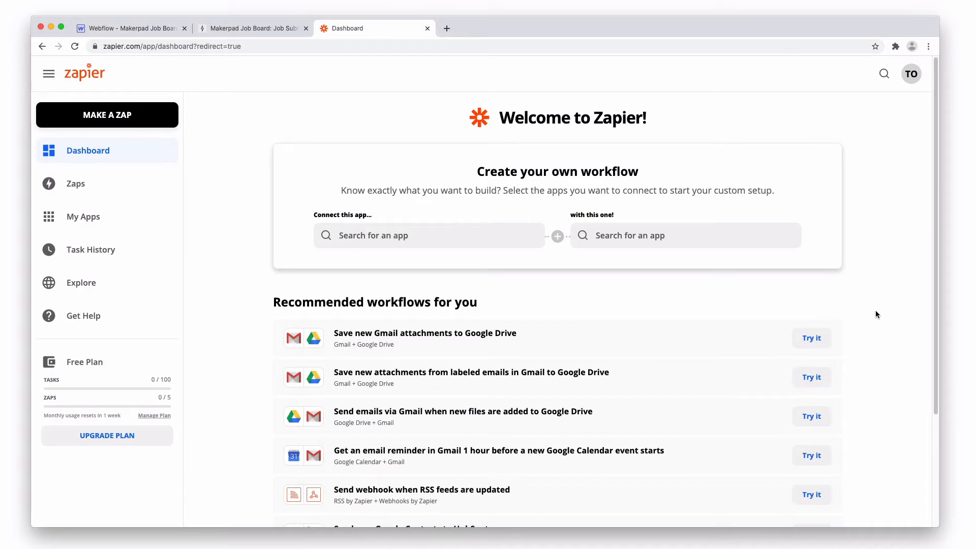
mouse_move(885, 308)
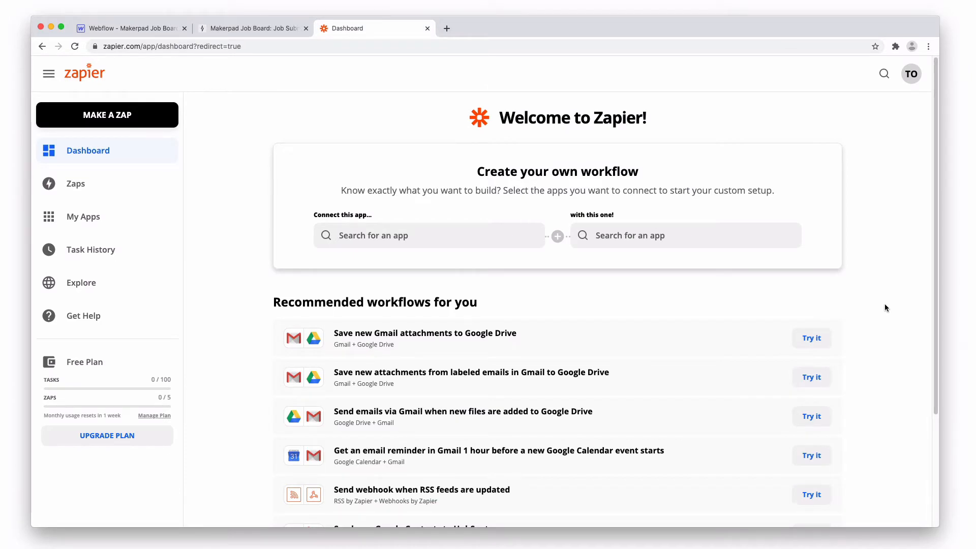
left_click(106, 114)
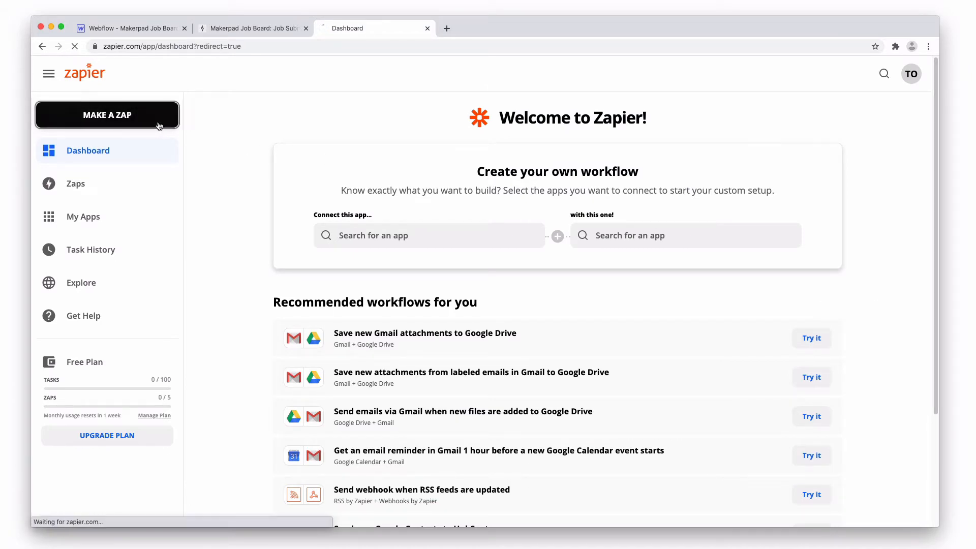
left_click(106, 115)
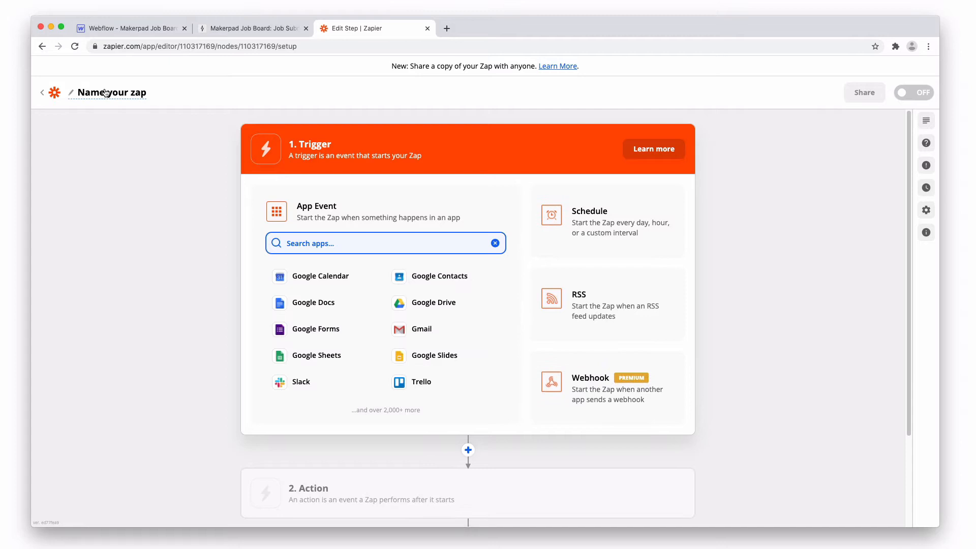
mouse_move(133, 196)
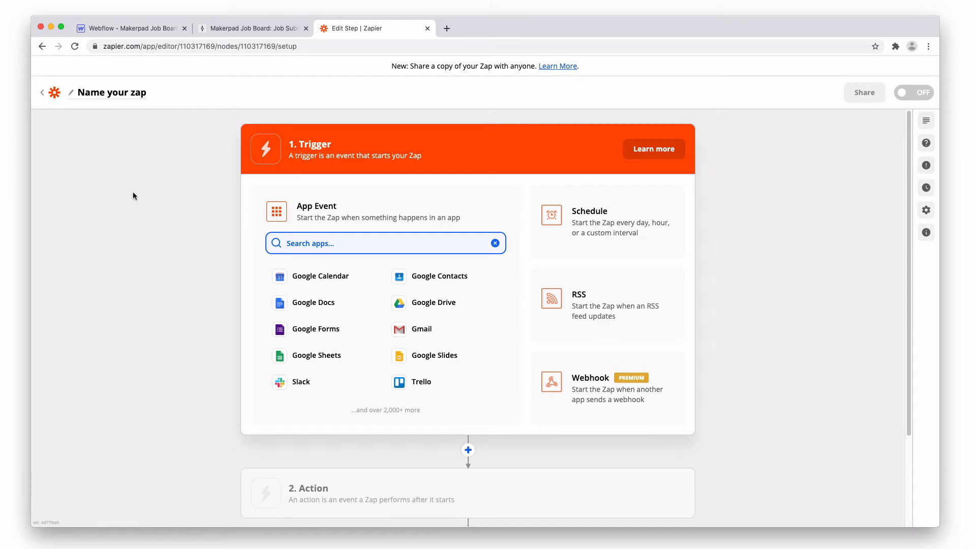
Name the zap 'Automation - Posting Job to Webflow Job Board' and pick Airtable's New Record in View trigger
left_click(111, 92)
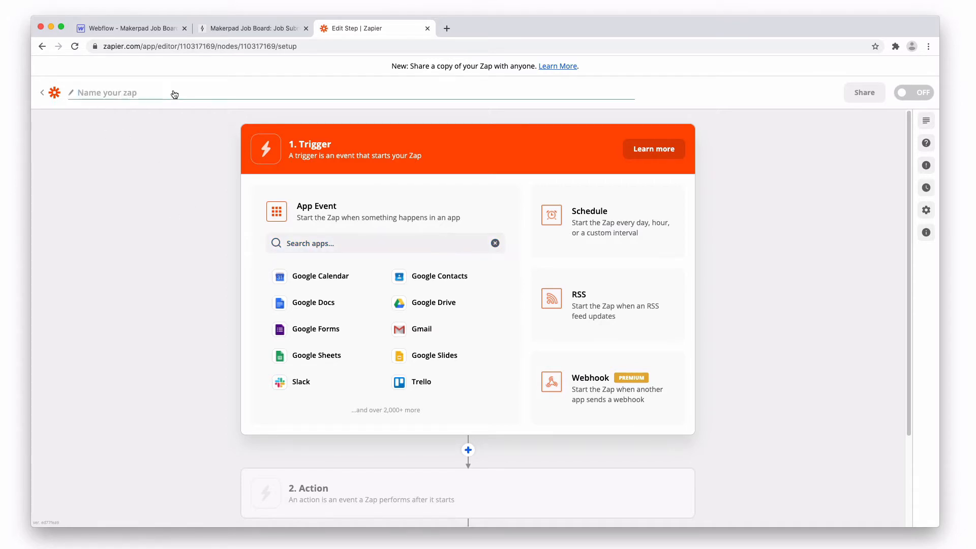
type("Automa")
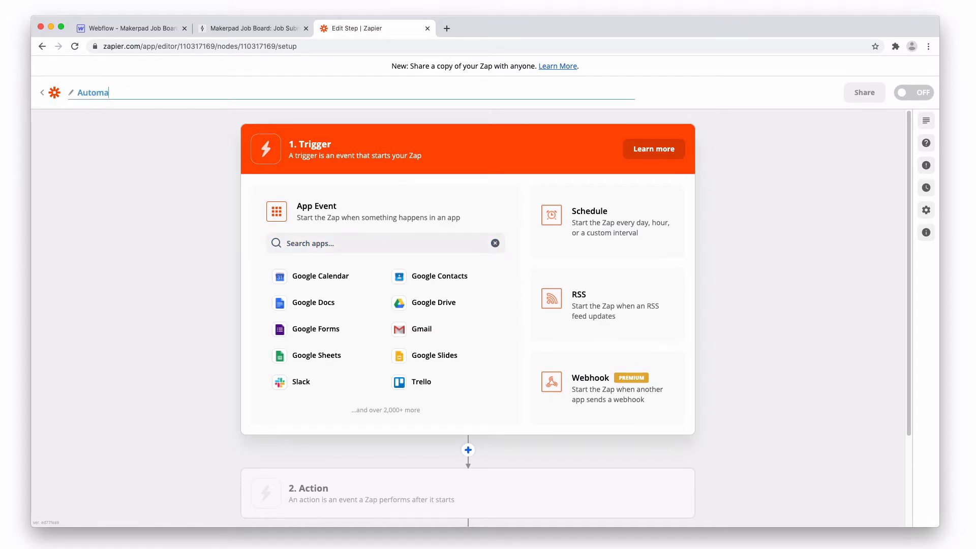
type("tion")
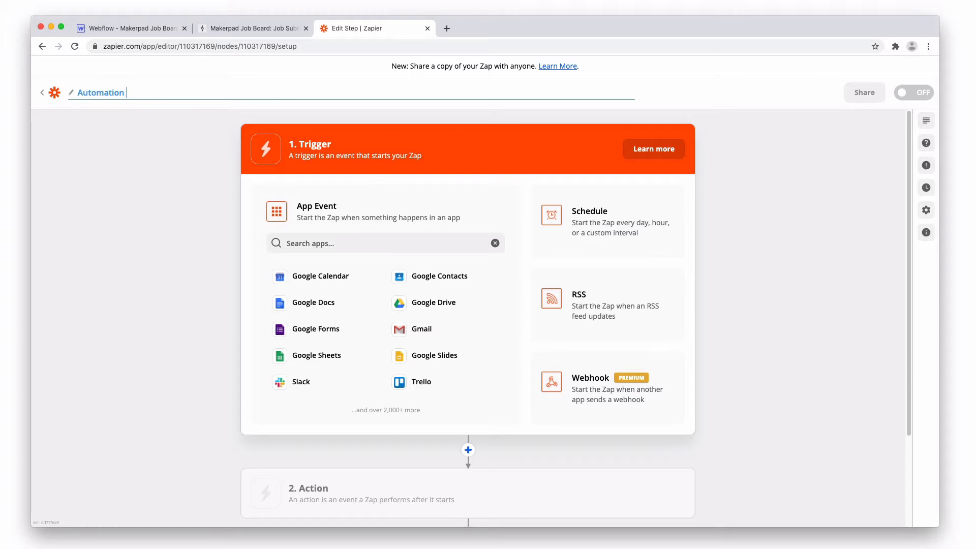
type("- Posting Jo")
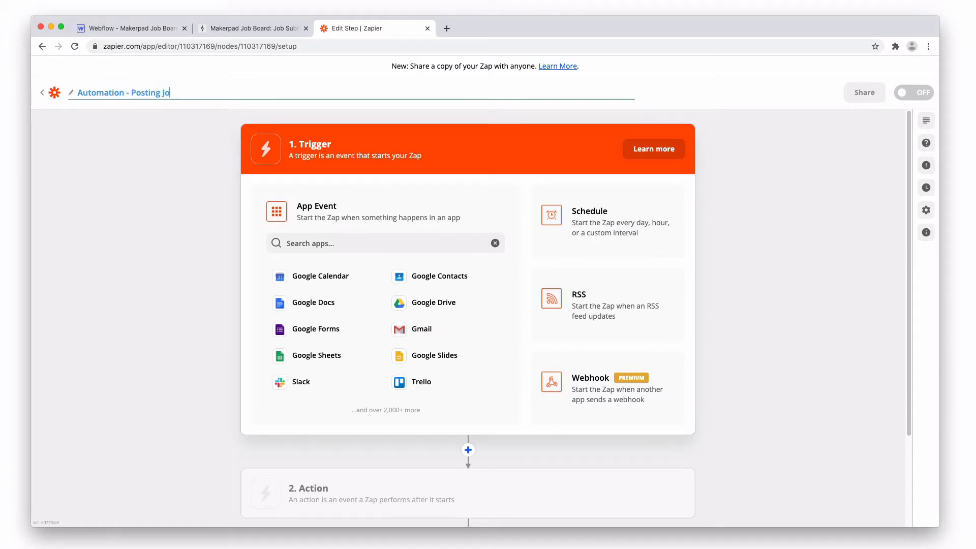
type("b to Webflow Job Board")
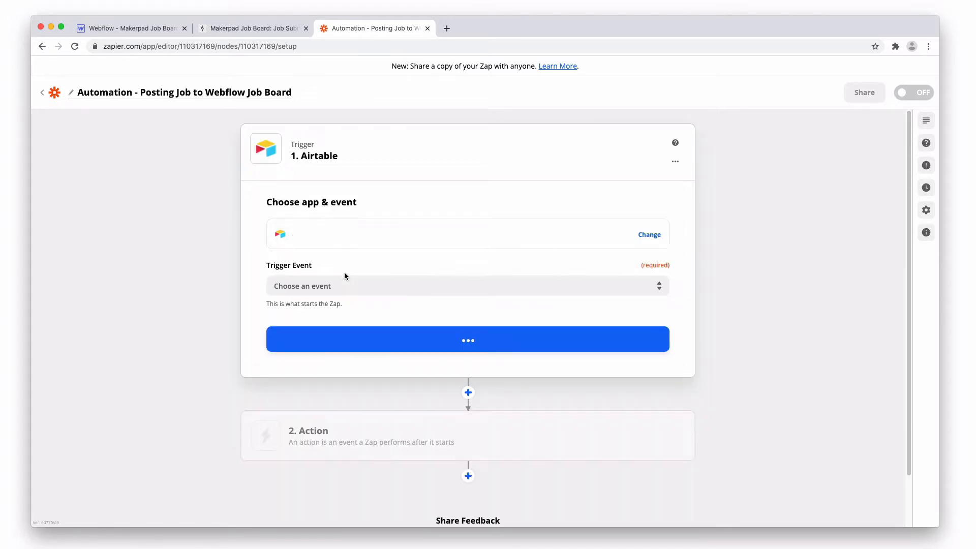
left_click(467, 286)
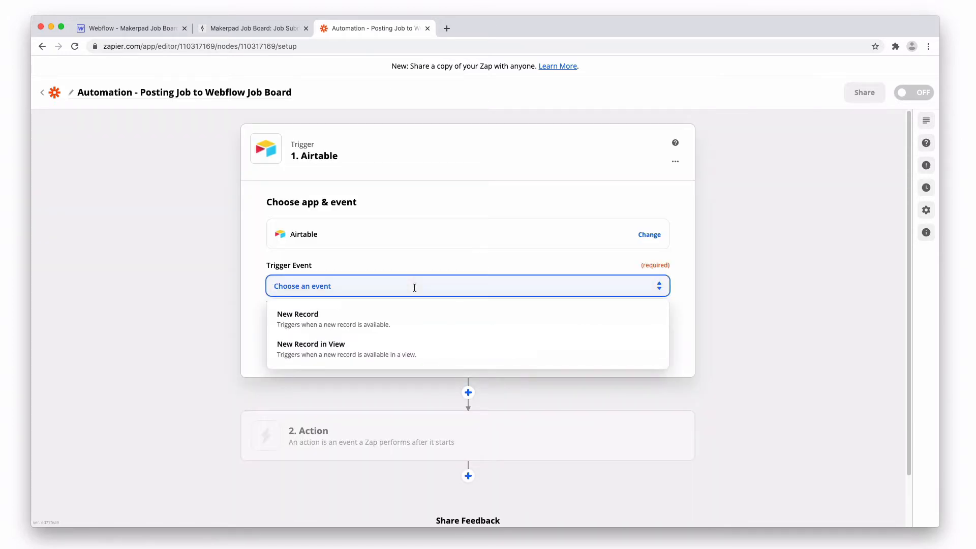
mouse_move(441, 354)
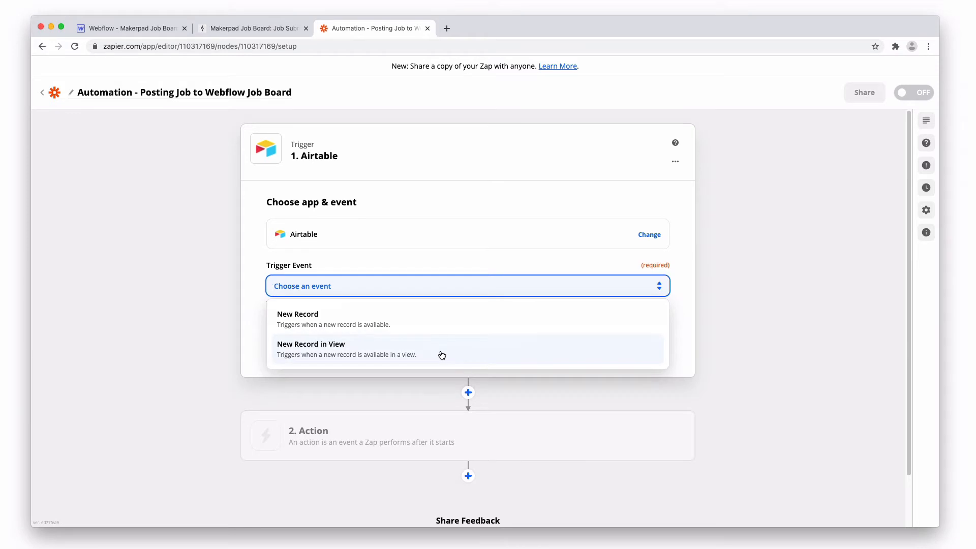
left_click(252, 28)
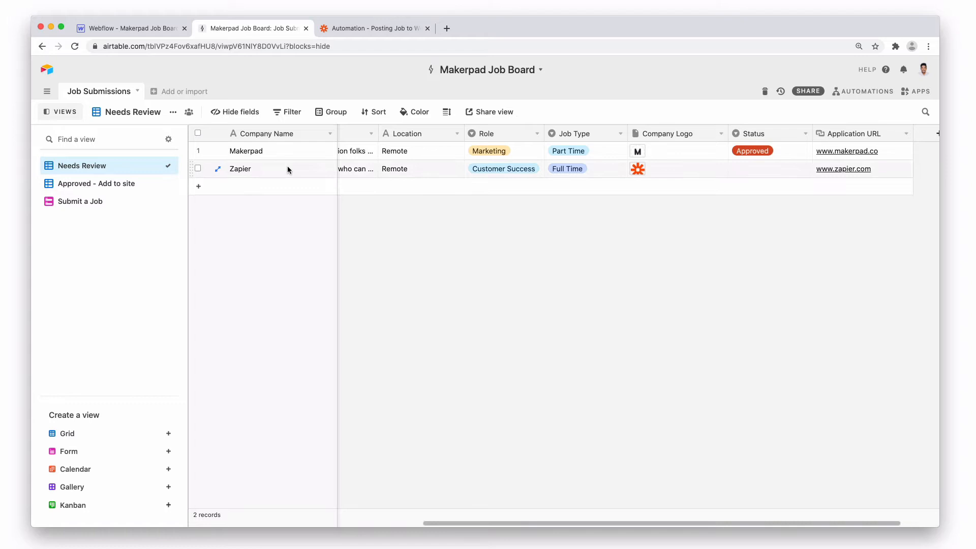
mouse_move(625, 171)
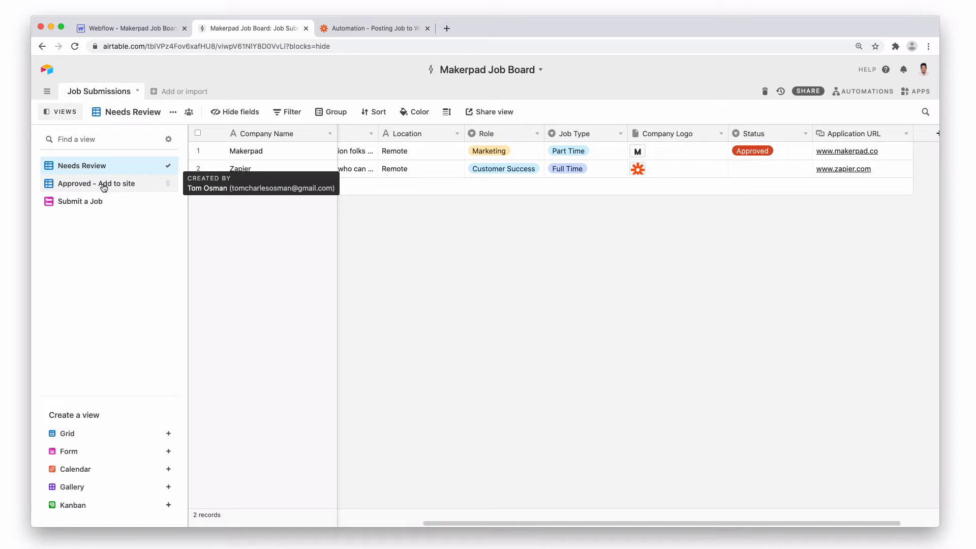
Open the 'Approved - Add to site' view in Airtable's Views sidebar
left_click(100, 183)
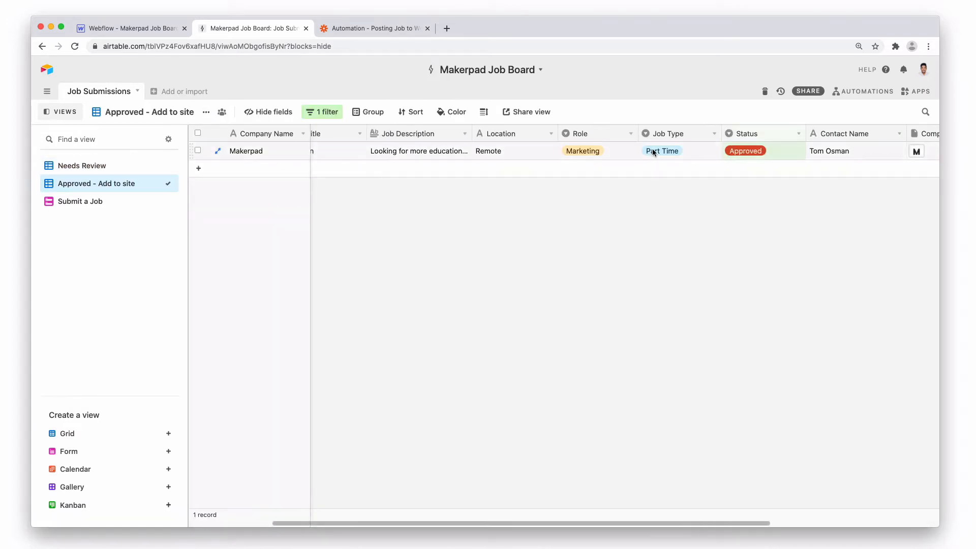
mouse_move(557, 171)
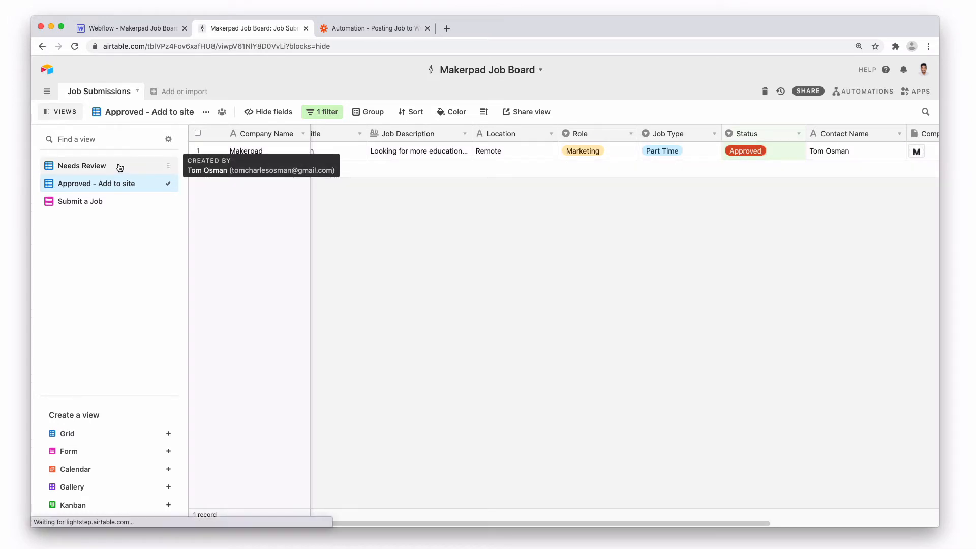
Confirm the New Record in View trigger event and select the connected Airtable account
left_click(371, 28)
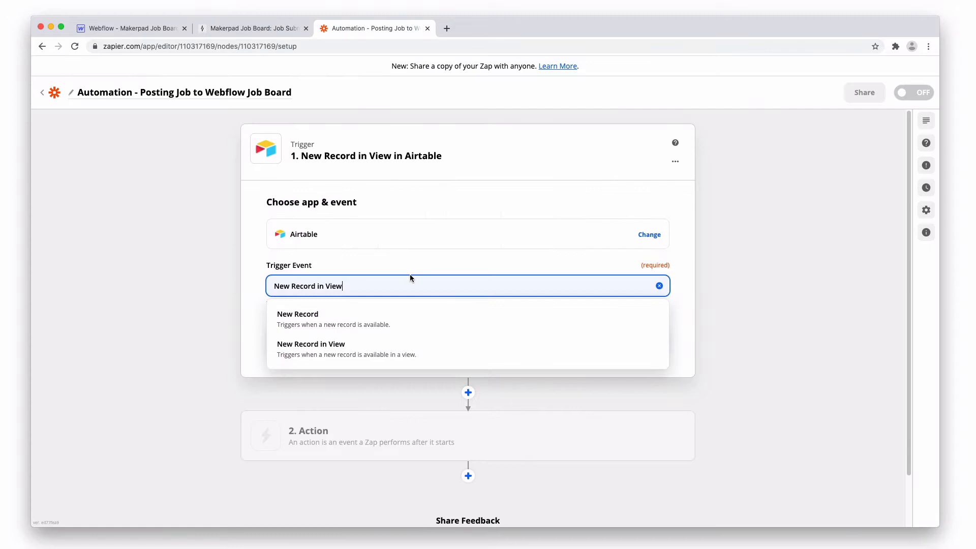
left_click(310, 344)
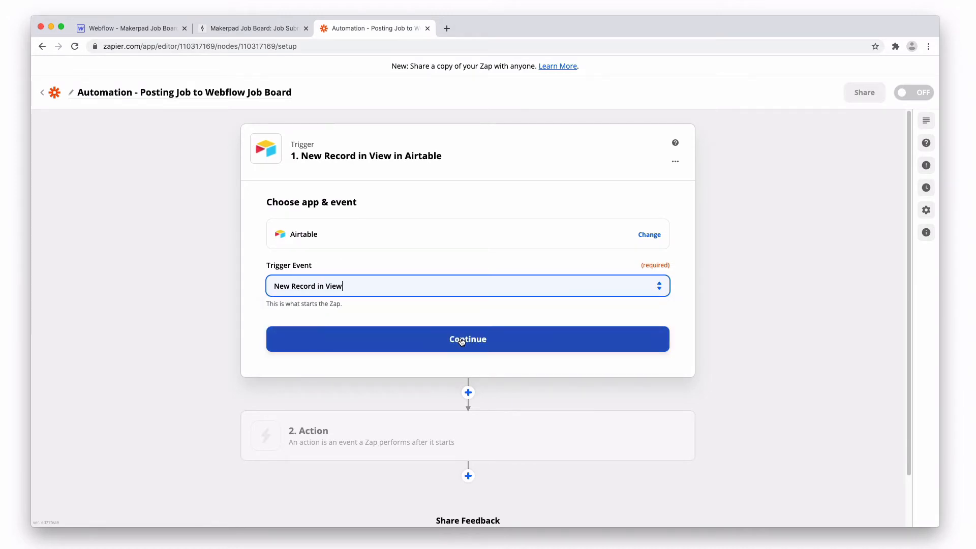
left_click(468, 338)
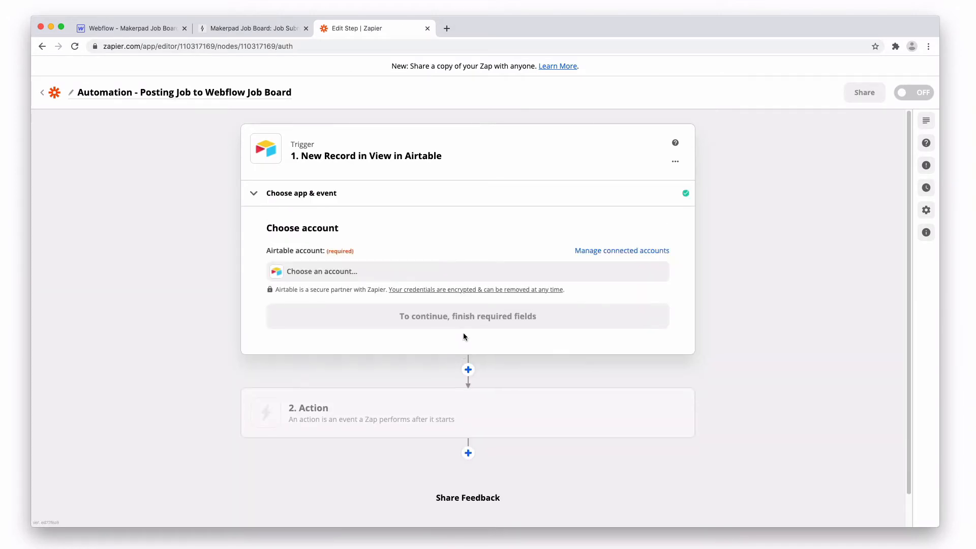
left_click(467, 271)
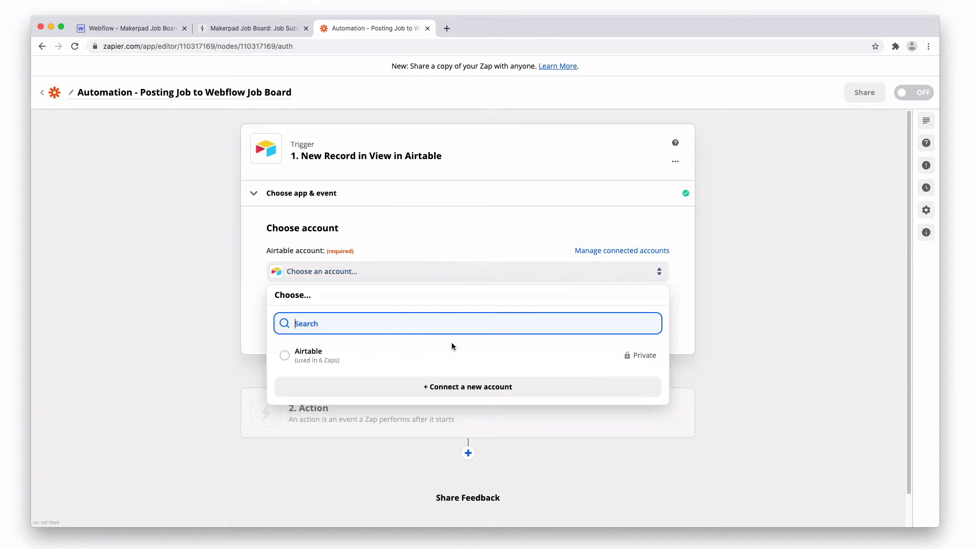
left_click(308, 355)
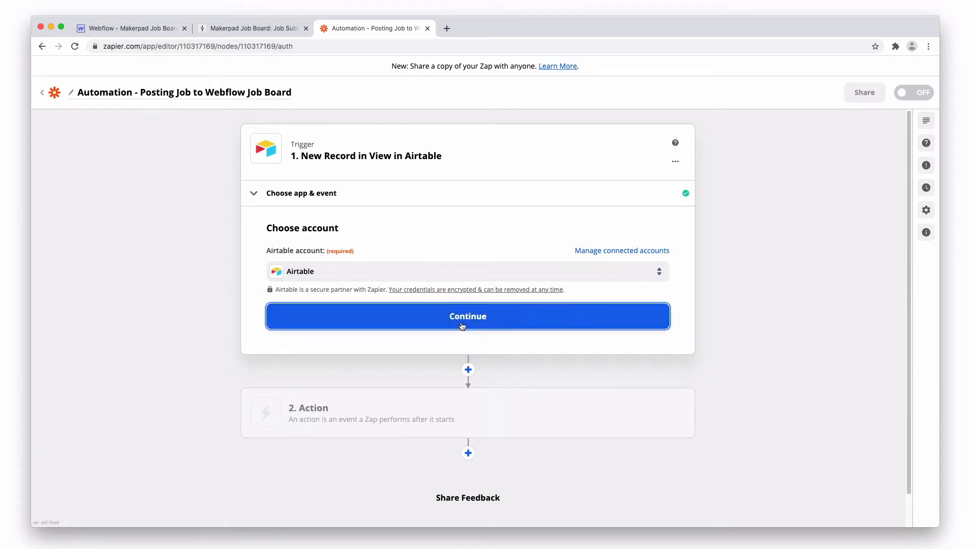
Search for and select the Makerpad Job Board base, then return to Airtable
left_click(466, 316)
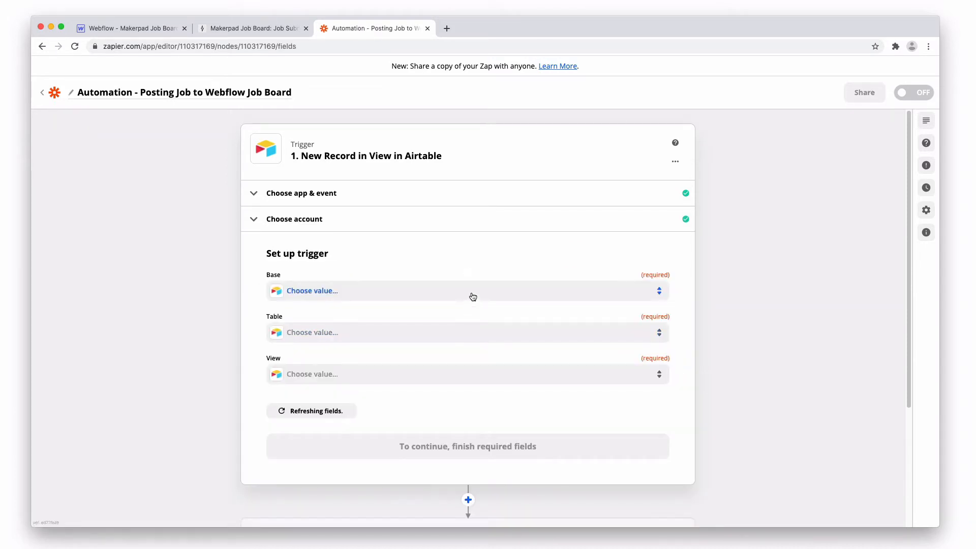
type("makerpad job")
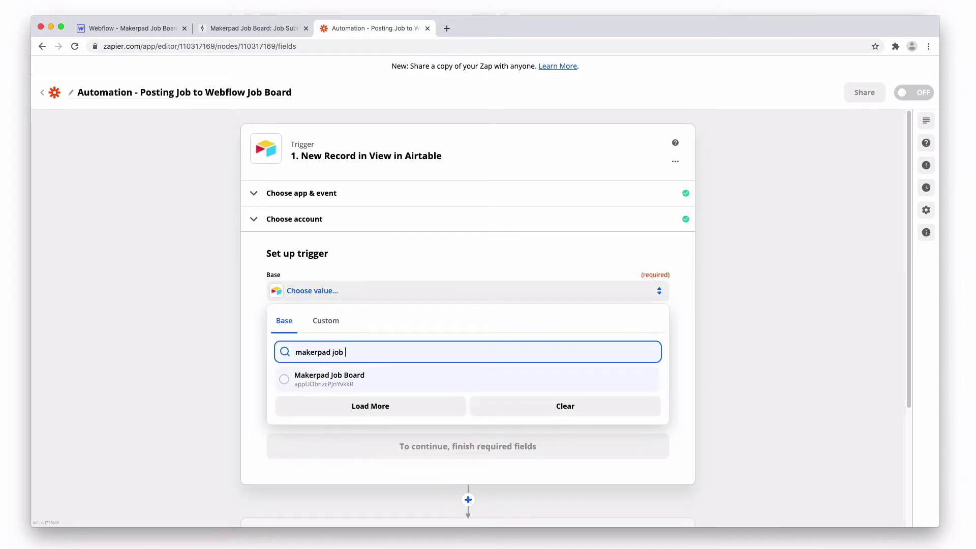
left_click(329, 378)
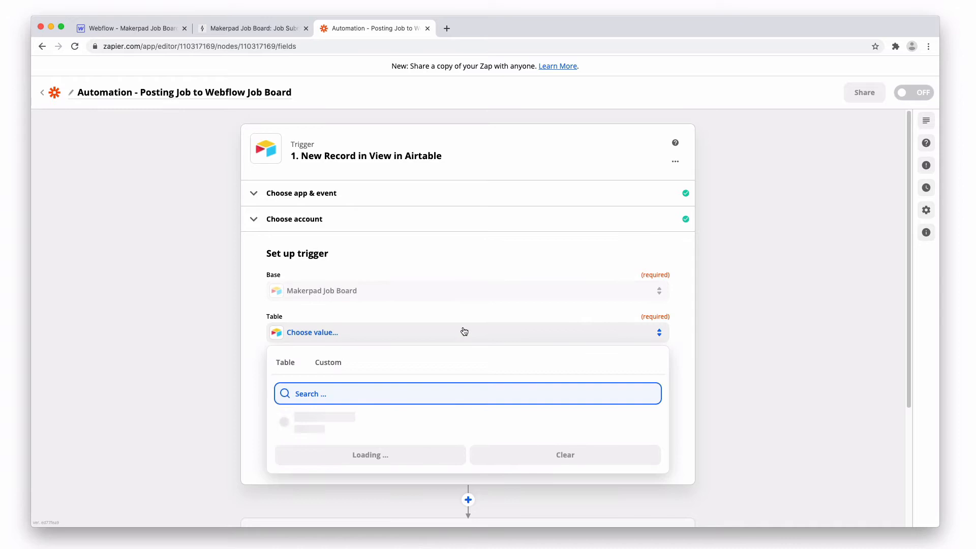
left_click(252, 28)
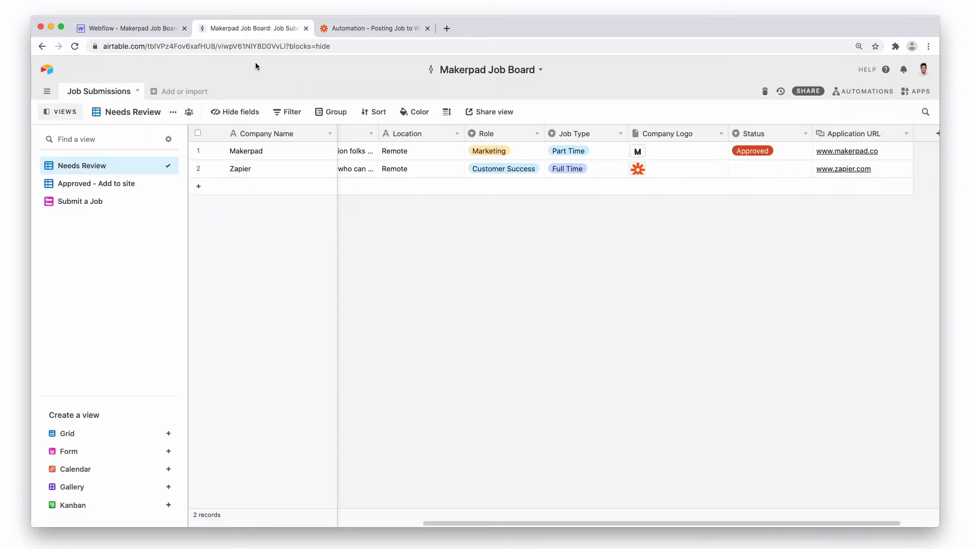
mouse_move(100, 97)
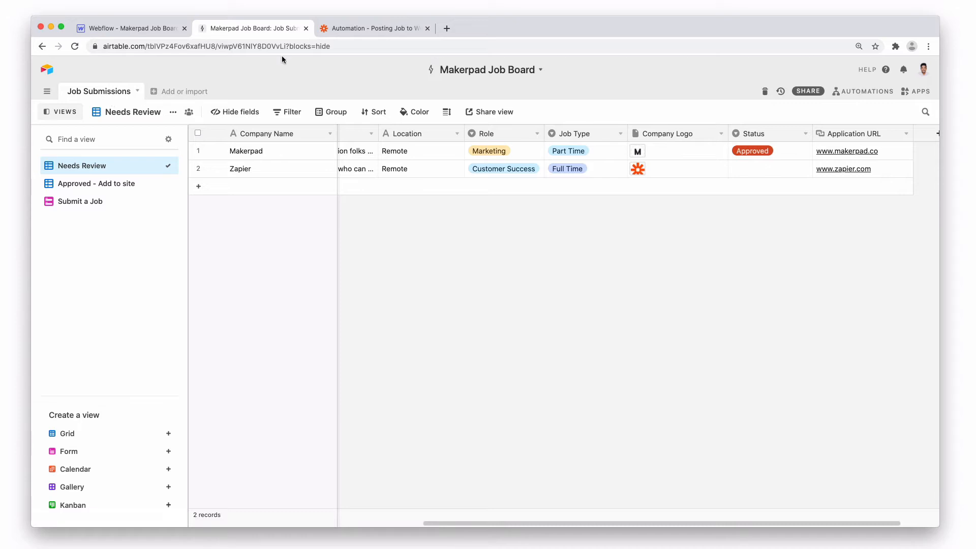
Set the trigger table to Job Submissions and view to 'Approved - Add to site', then test
left_click(372, 28)
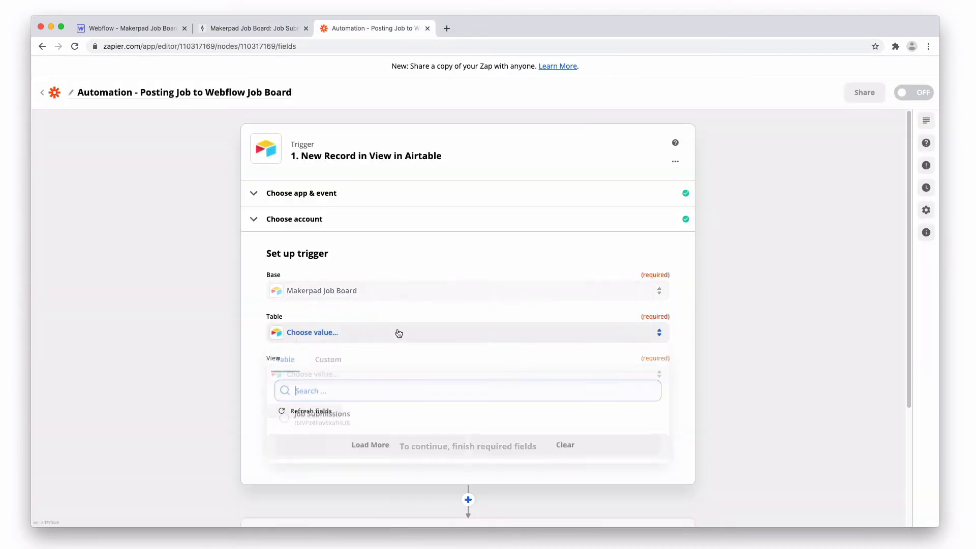
type("job su")
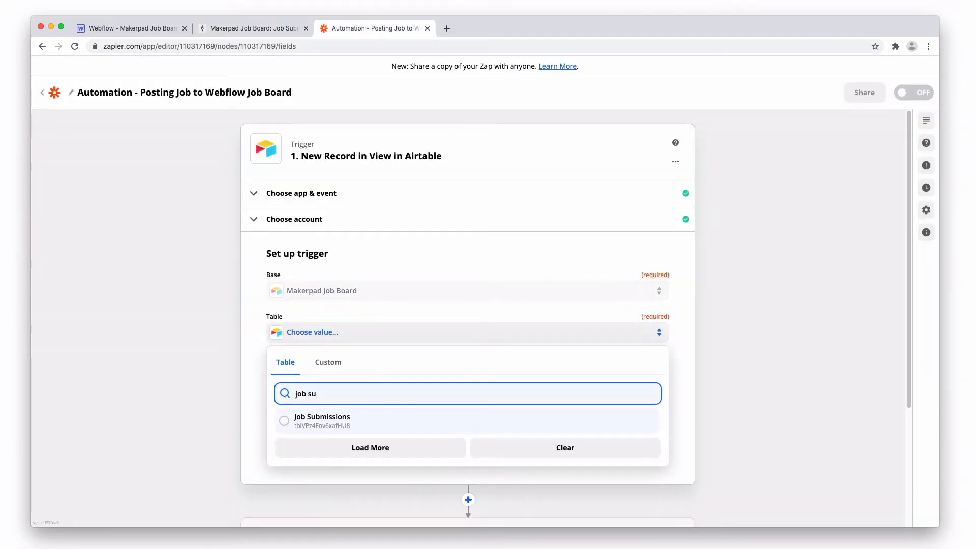
left_click(322, 420)
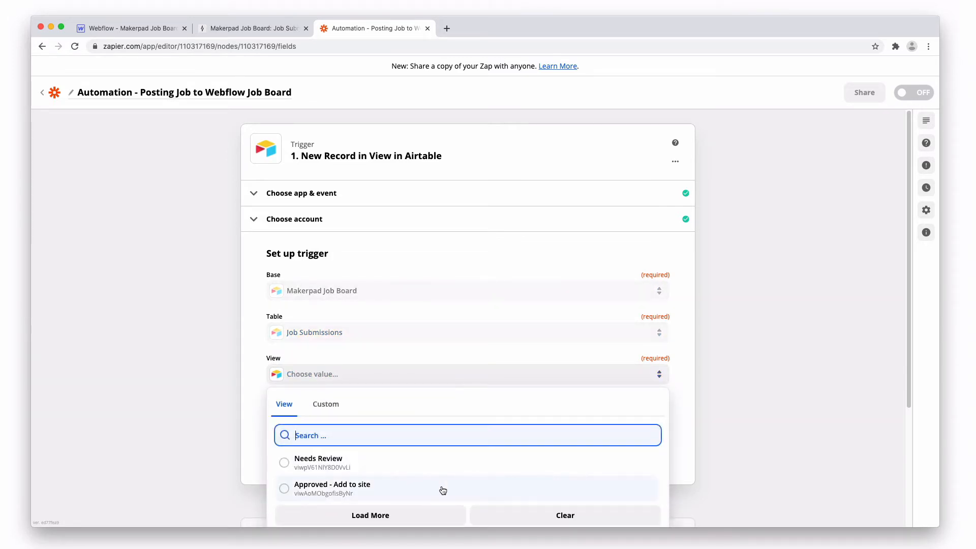
left_click(332, 488)
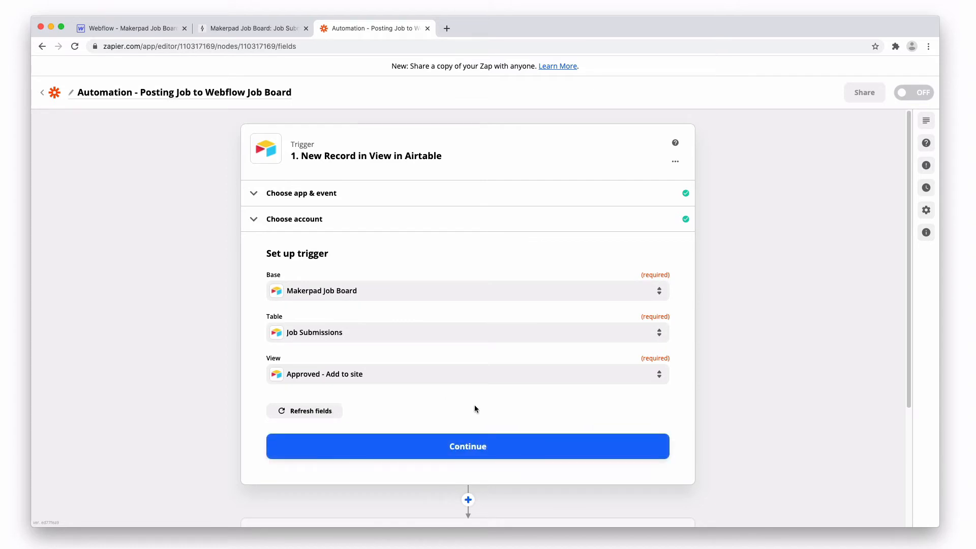
left_click(468, 445)
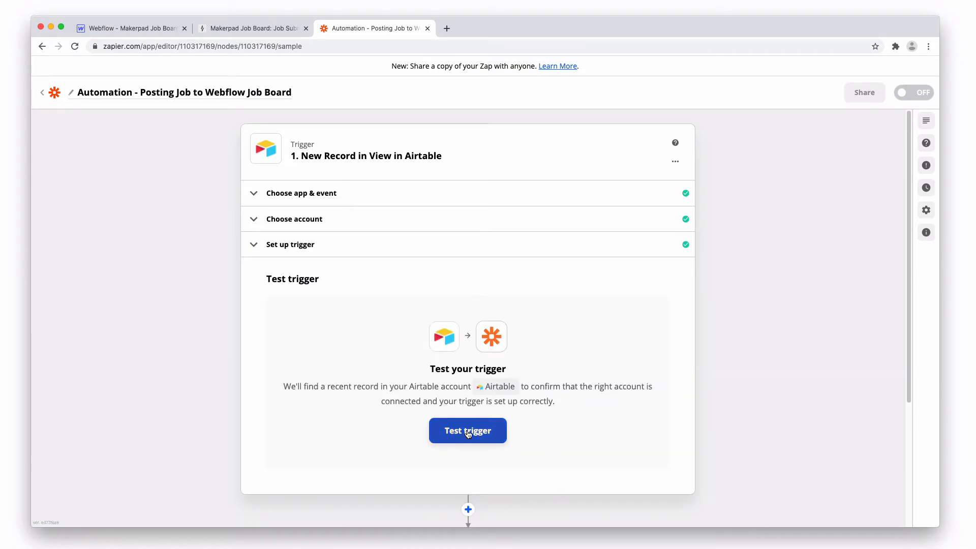
left_click(252, 28)
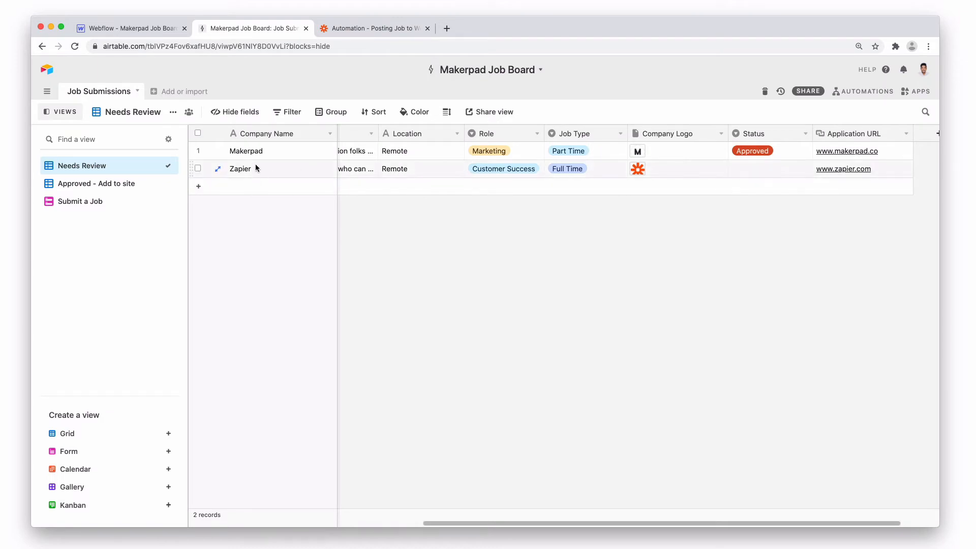
Scroll to the Status column and switch to the 'Approved - Add to site' view
scroll("right", 3)
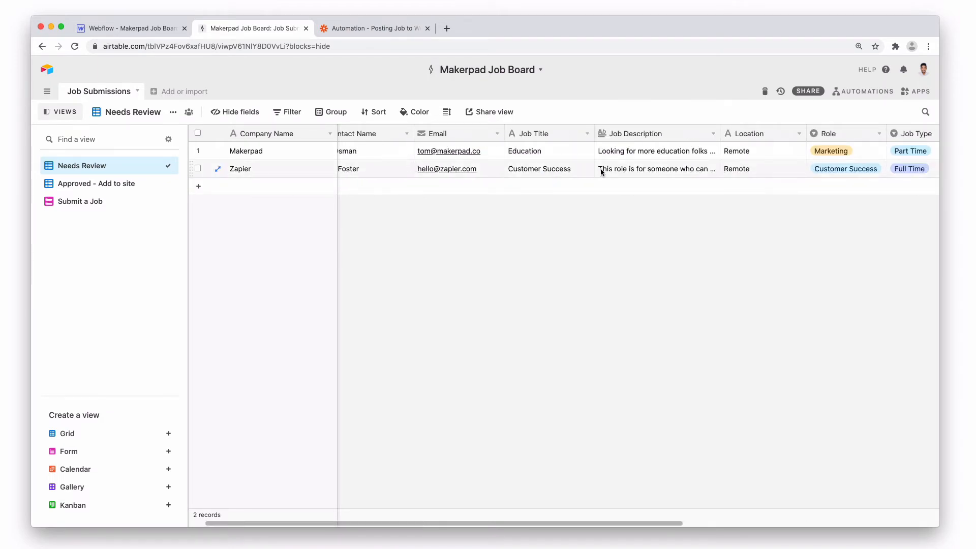
scroll("right", 3)
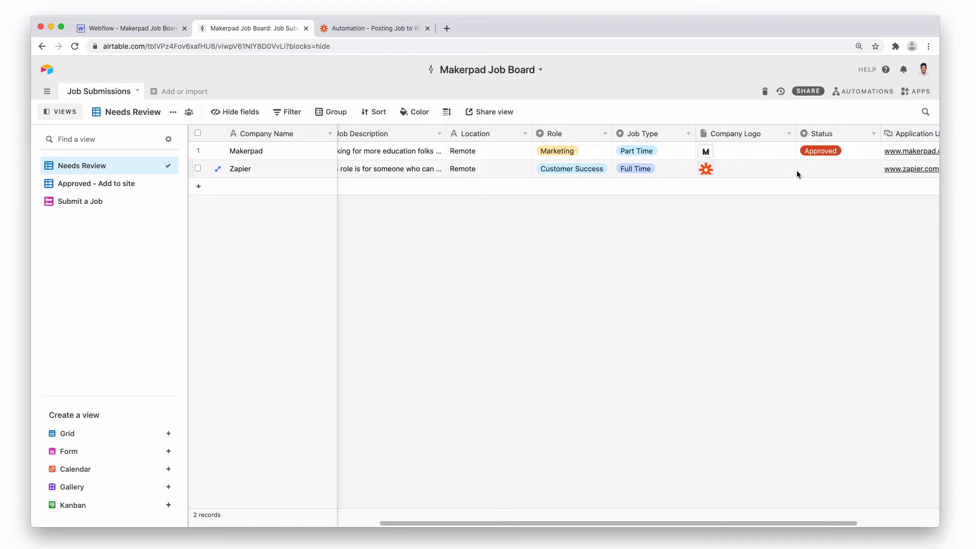
left_click(833, 169)
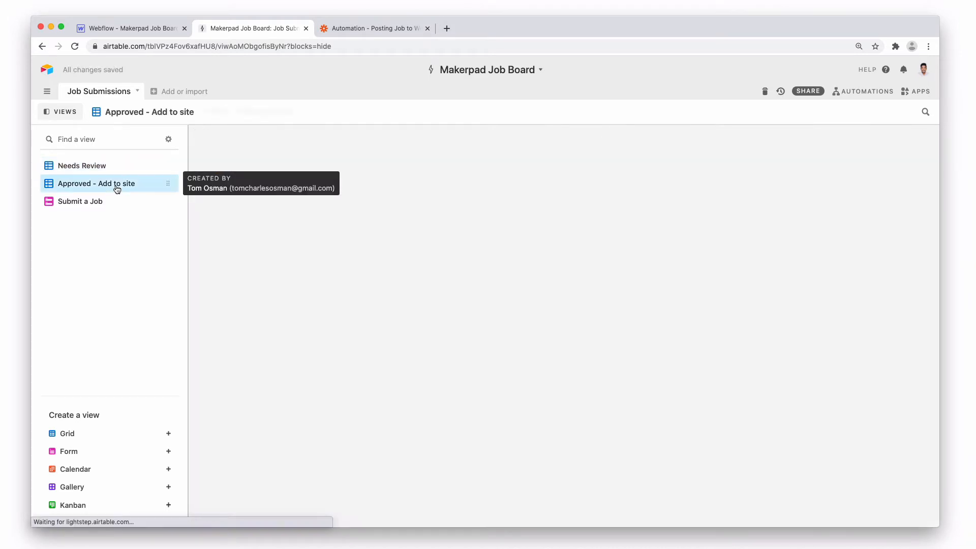
left_click(97, 183)
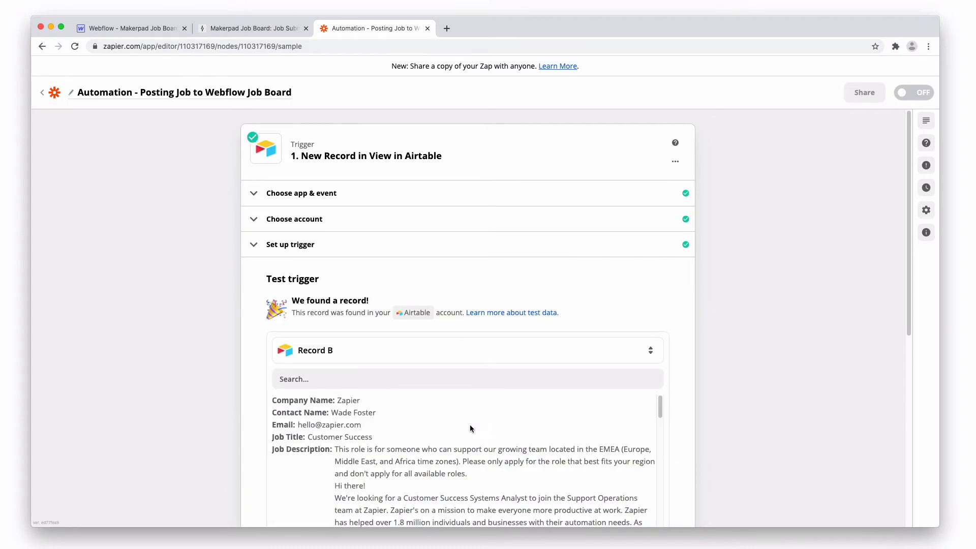
Review the returned Zapier Customer Success job record and continue to the action step
scroll("down", 3)
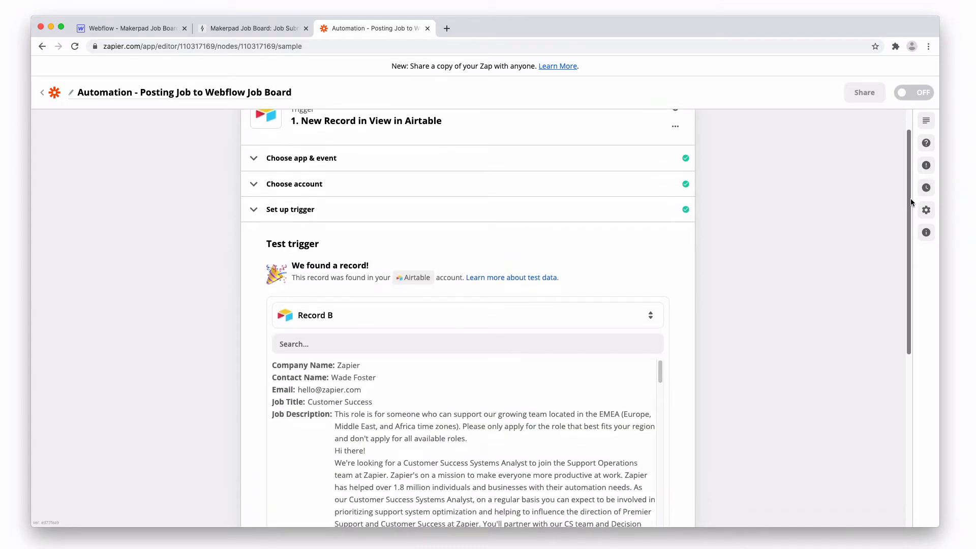
scroll("down", 3)
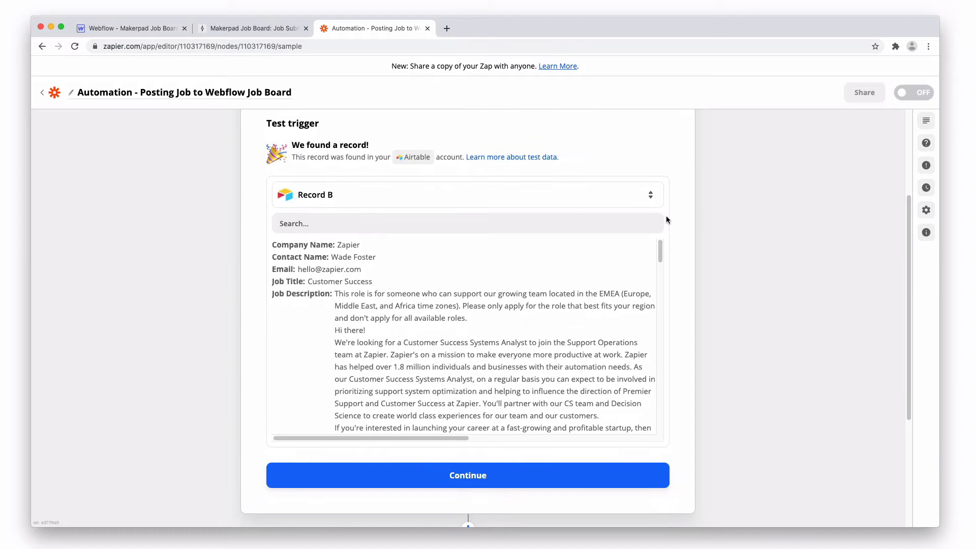
mouse_move(406, 363)
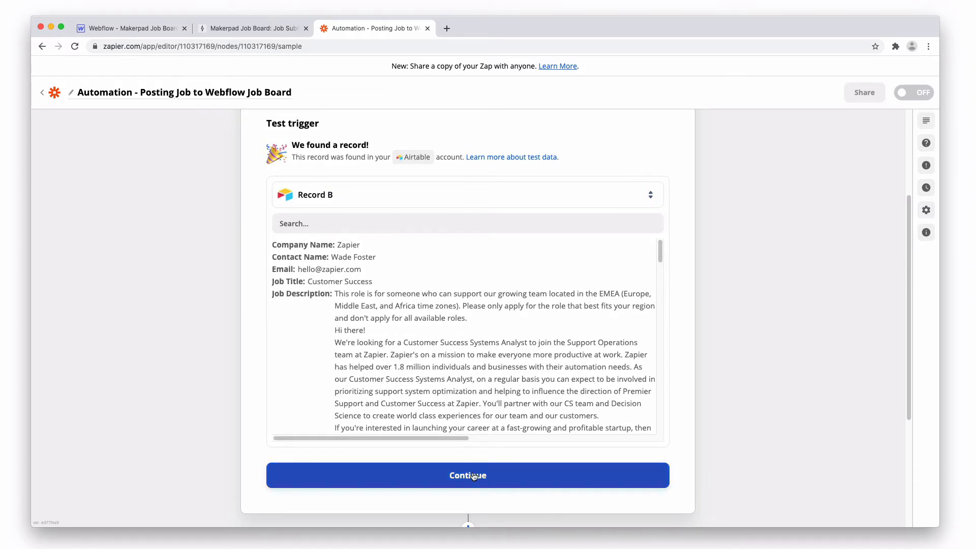
left_click(466, 475)
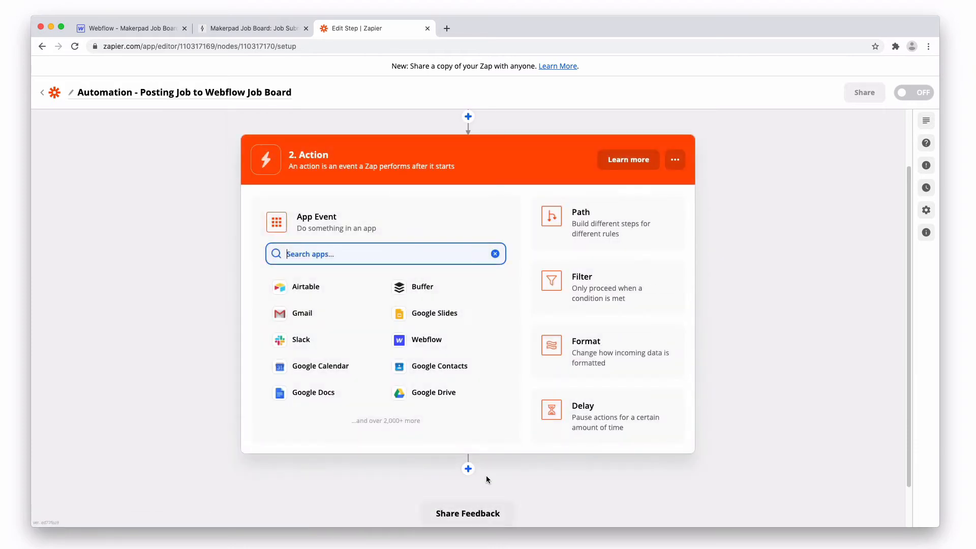
Choose Webflow as the action app with the Create Live Item event
type("webfl")
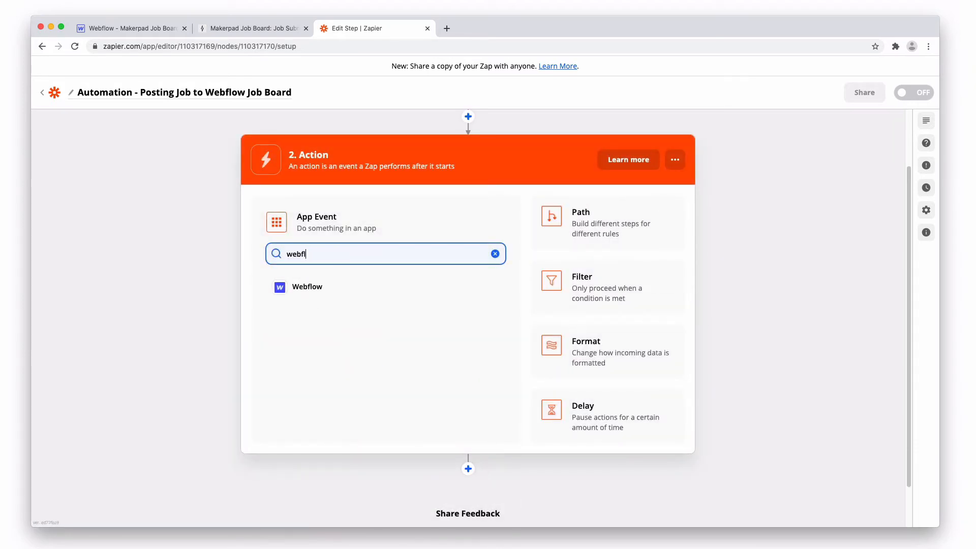
left_click(306, 287)
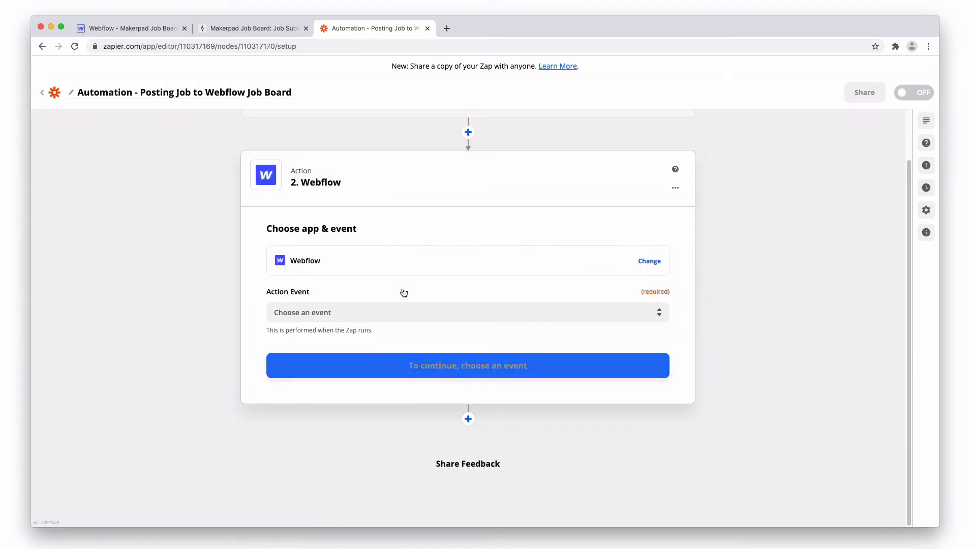
left_click(467, 312)
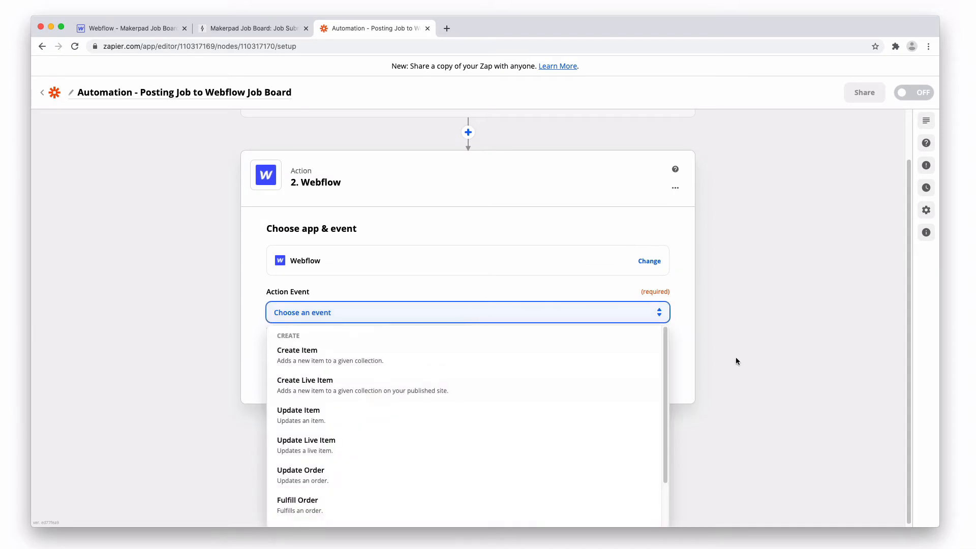
mouse_move(512, 373)
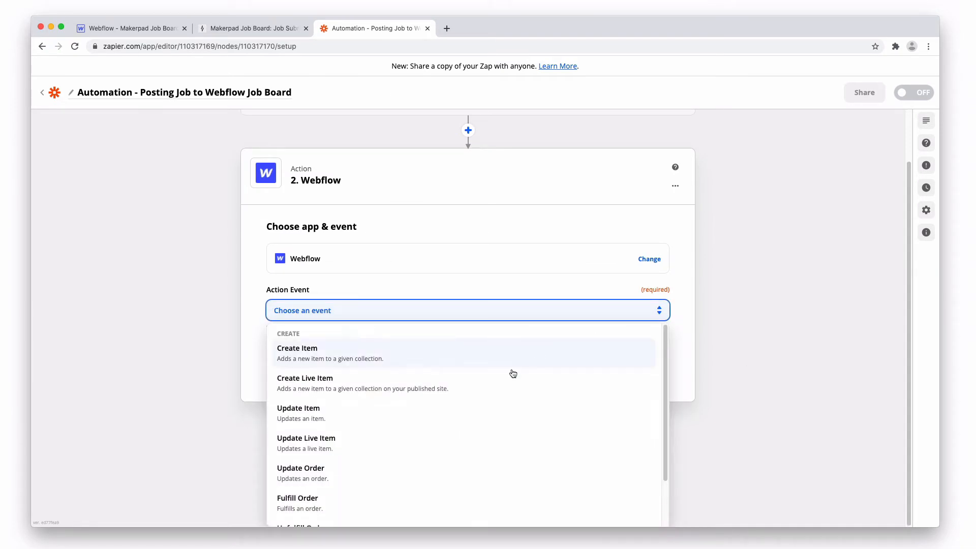
mouse_move(479, 382)
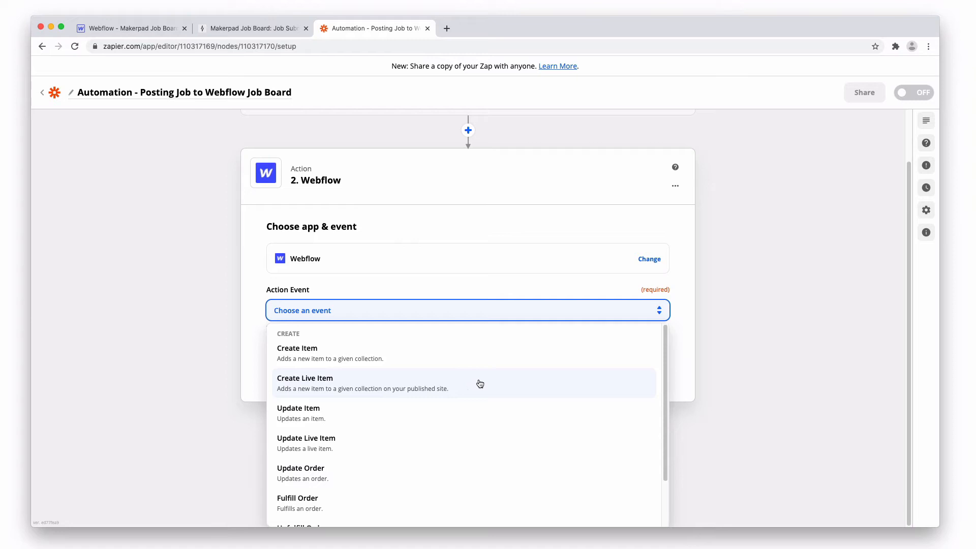
left_click(305, 383)
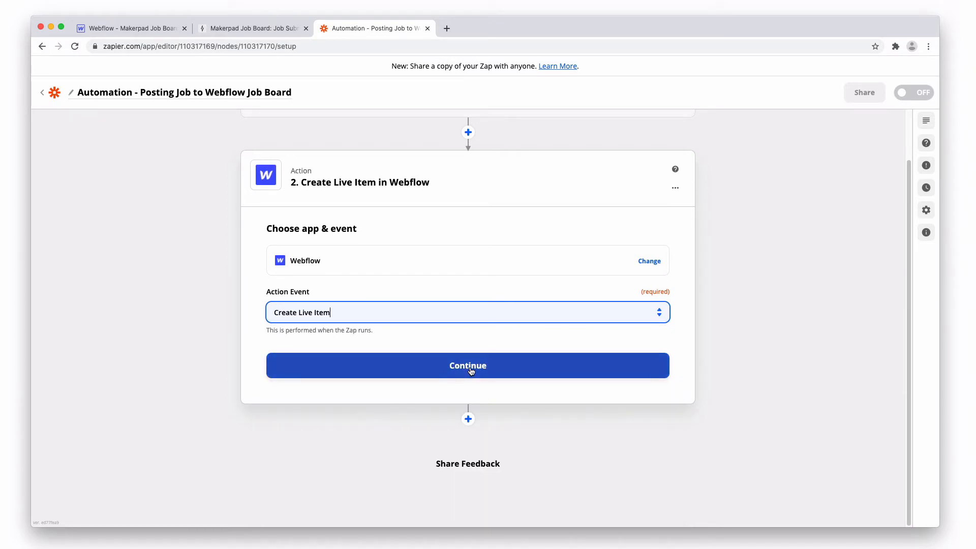
left_click(466, 365)
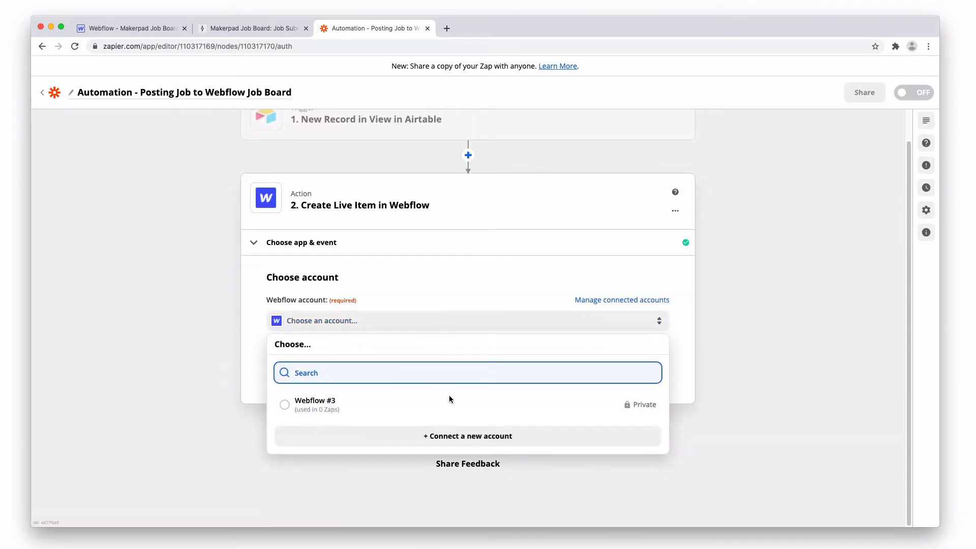
Use the Webflow #3 account, Makerpad Job Board Clone site and Jobs collection
left_click(316, 404)
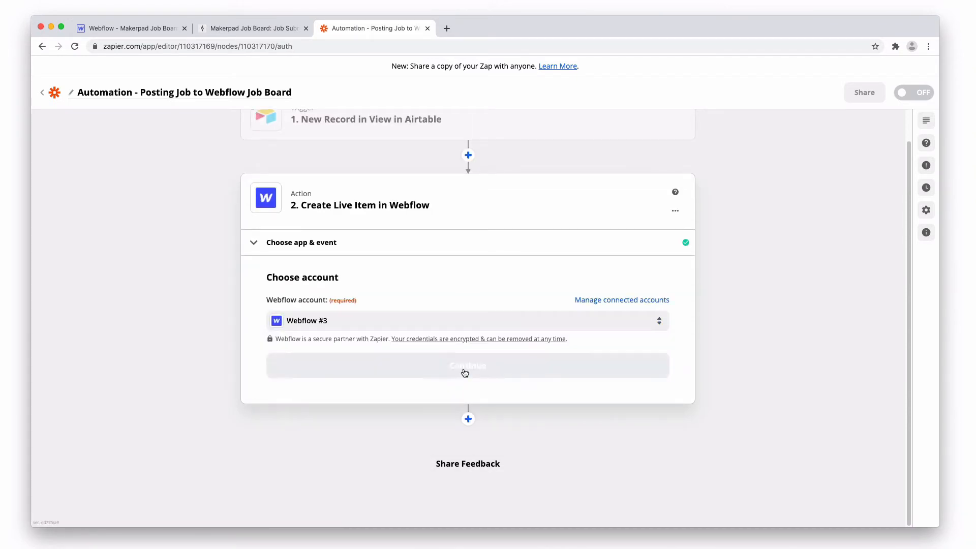
left_click(468, 366)
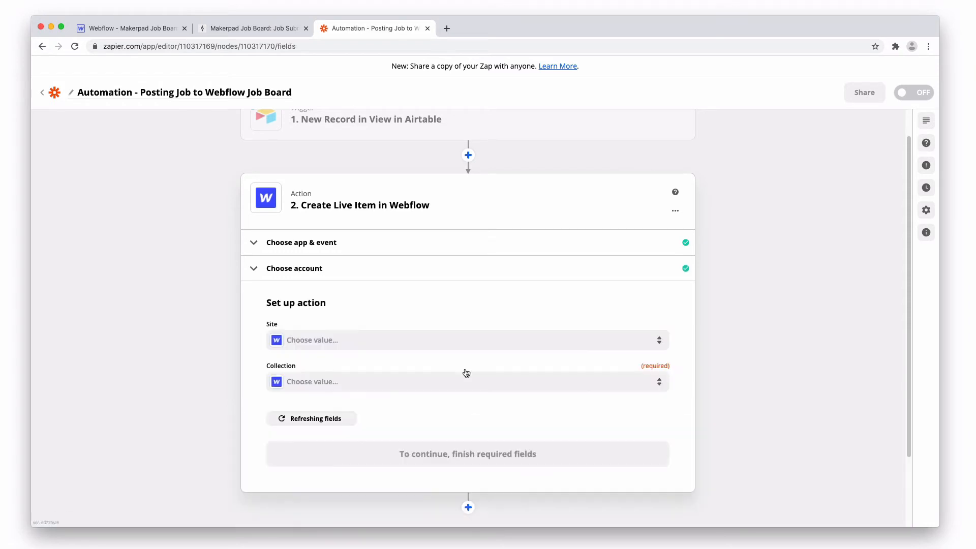
left_click(466, 340)
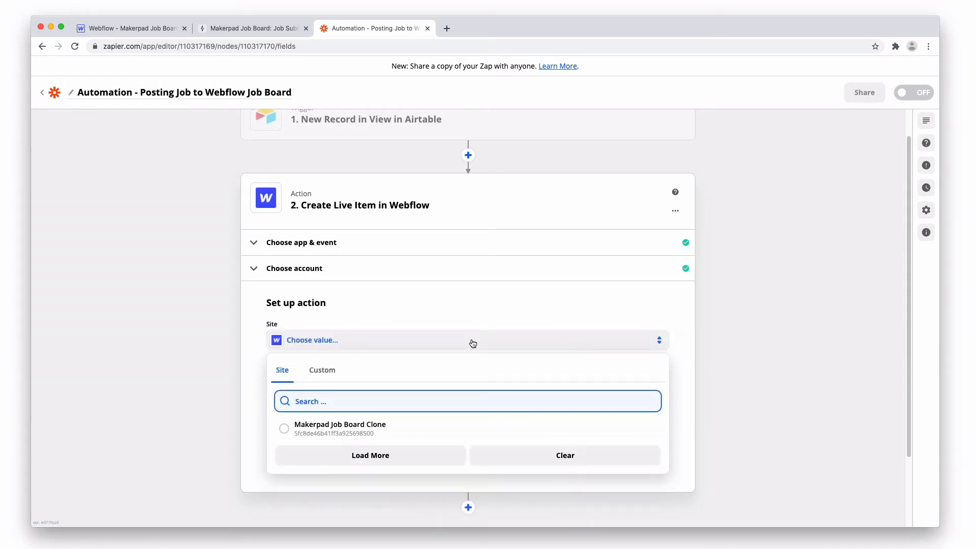
left_click(340, 428)
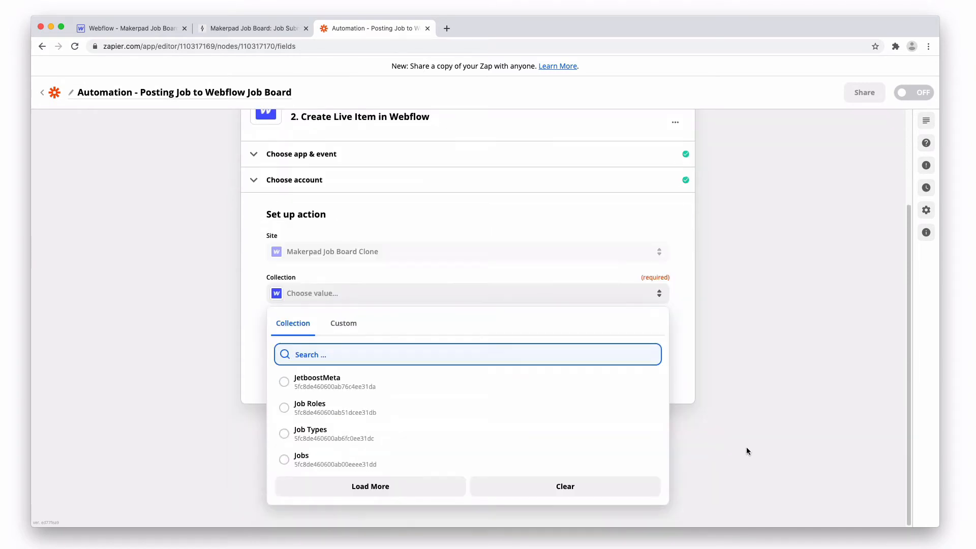
left_click(300, 459)
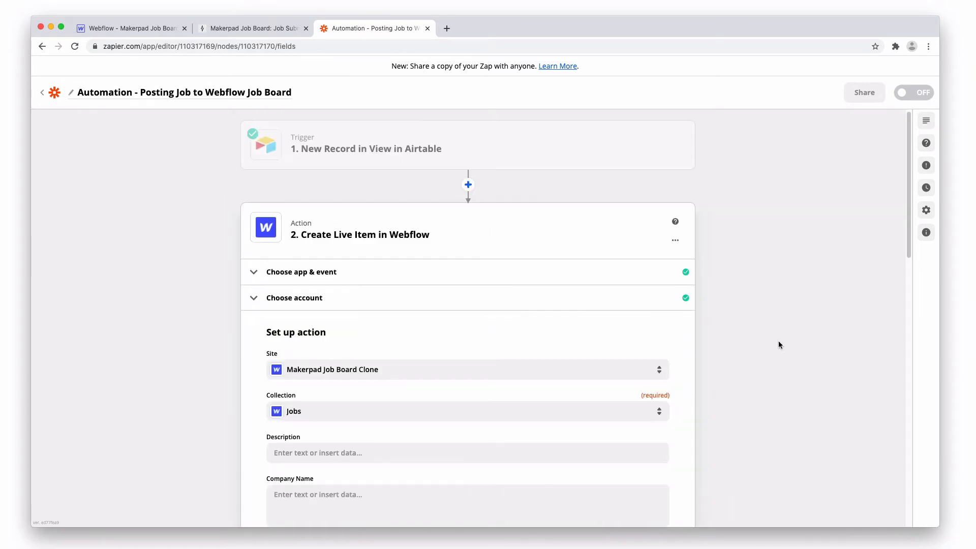
scroll("down", 3)
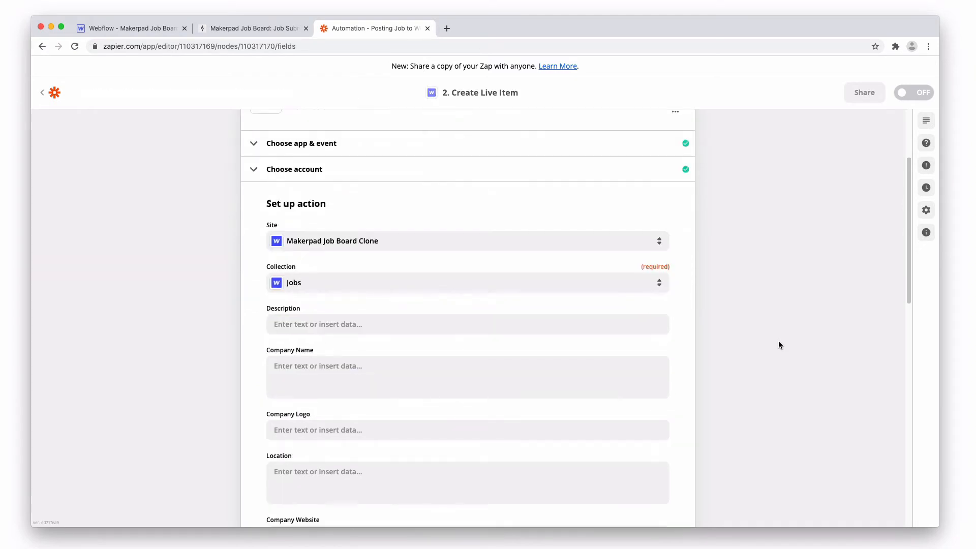
Map Description to the Airtable job description and search the record data for the logo
left_click(466, 324)
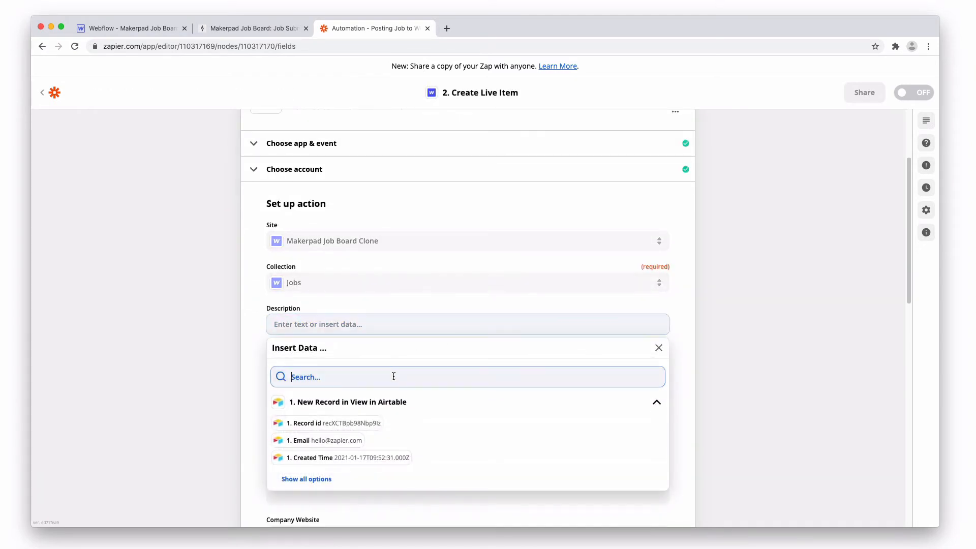
type("descr")
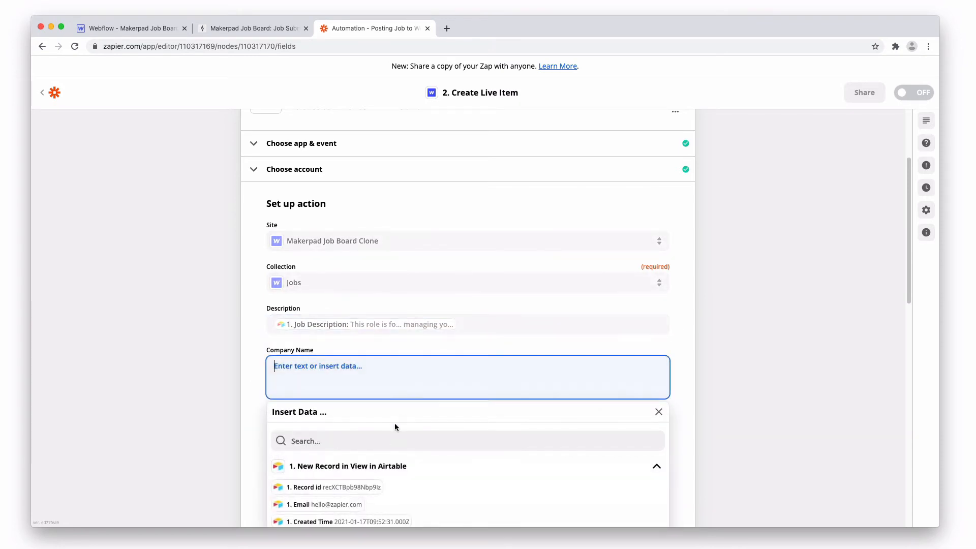
scroll("down", 3)
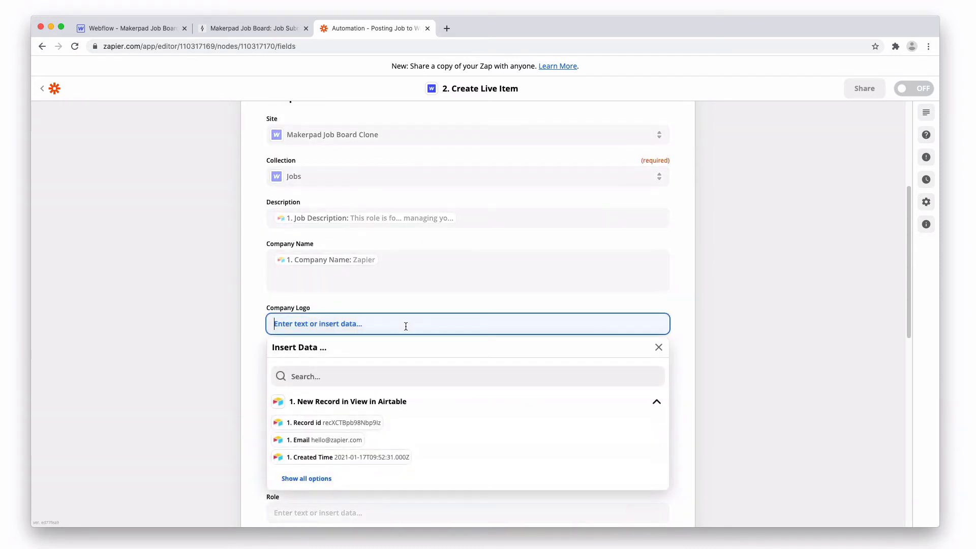
type("l")
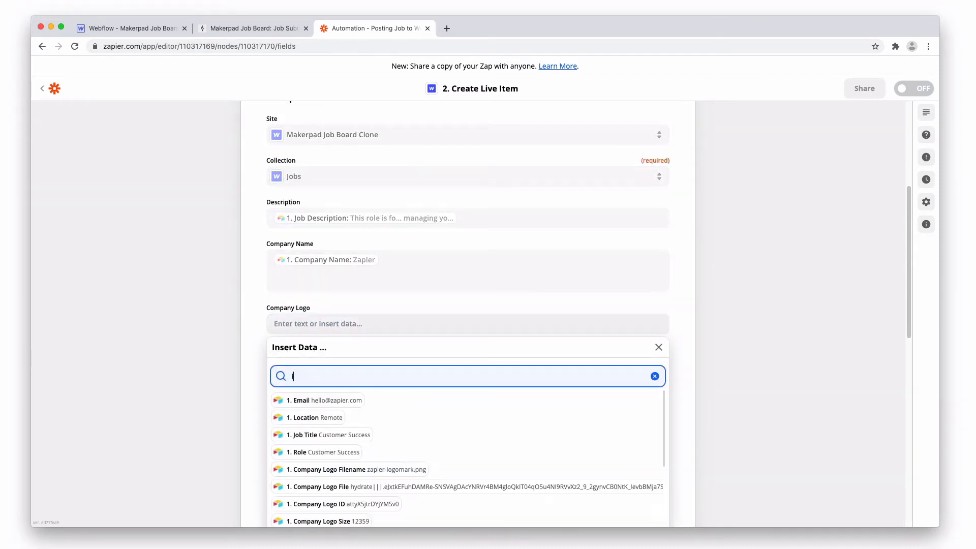
type("logo")
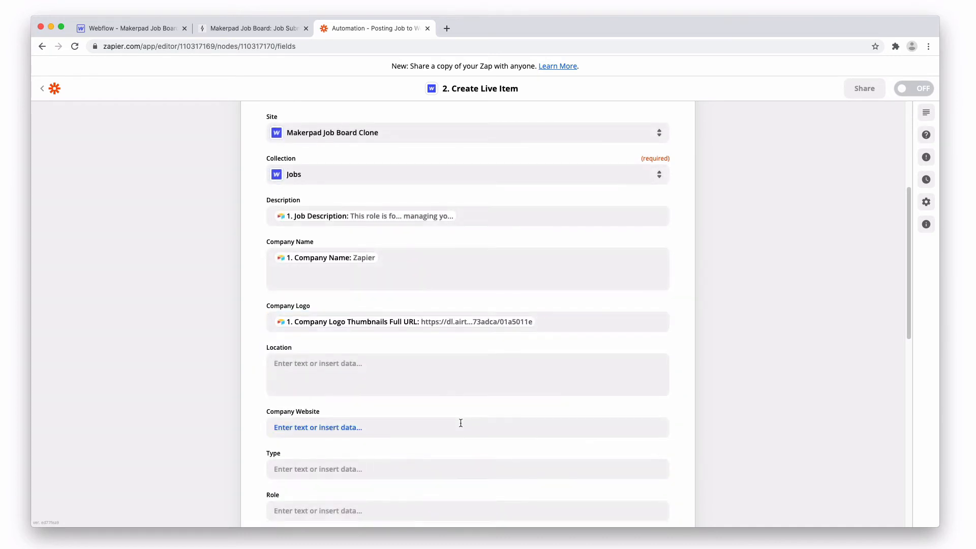
Begin filling Location with record data, show all Airtable fields, then check the Airtable table
left_click(466, 374)
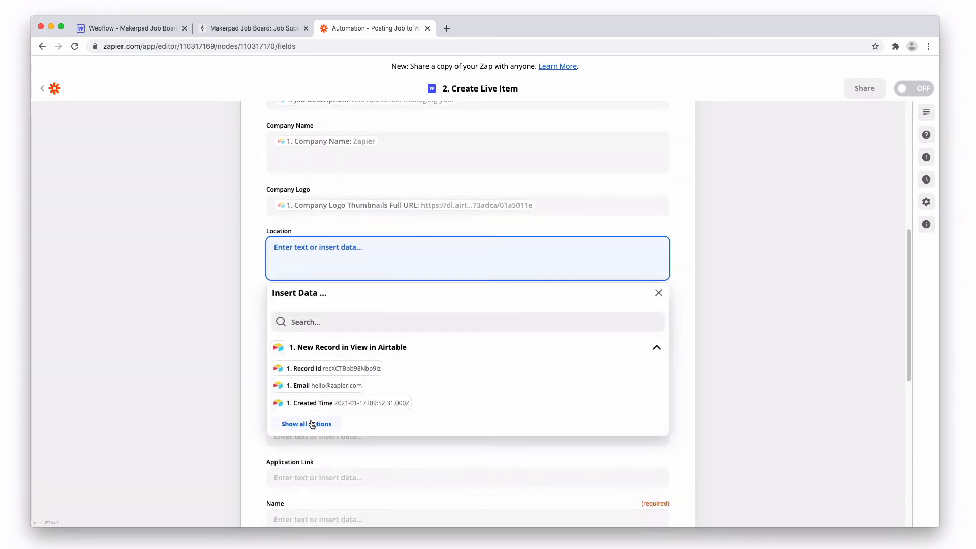
left_click(305, 424)
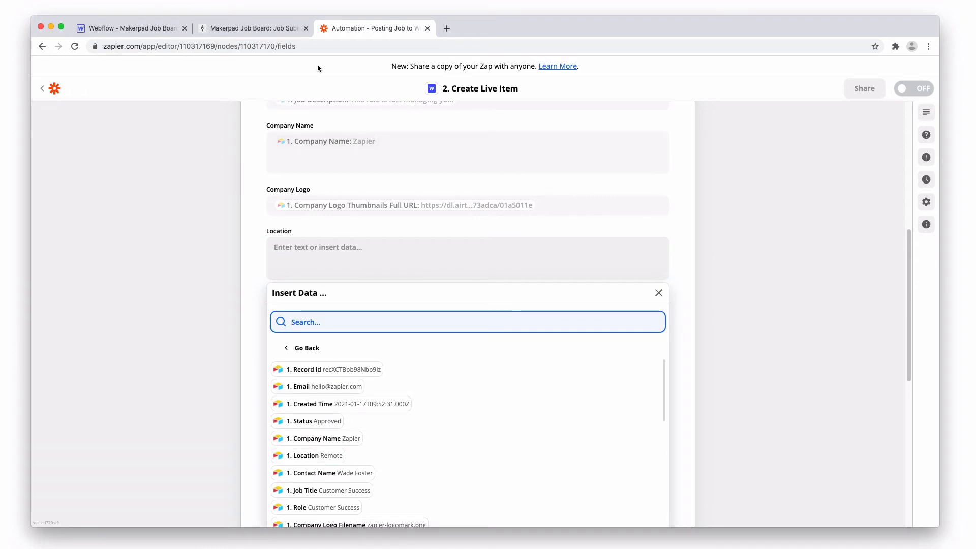
left_click(252, 27)
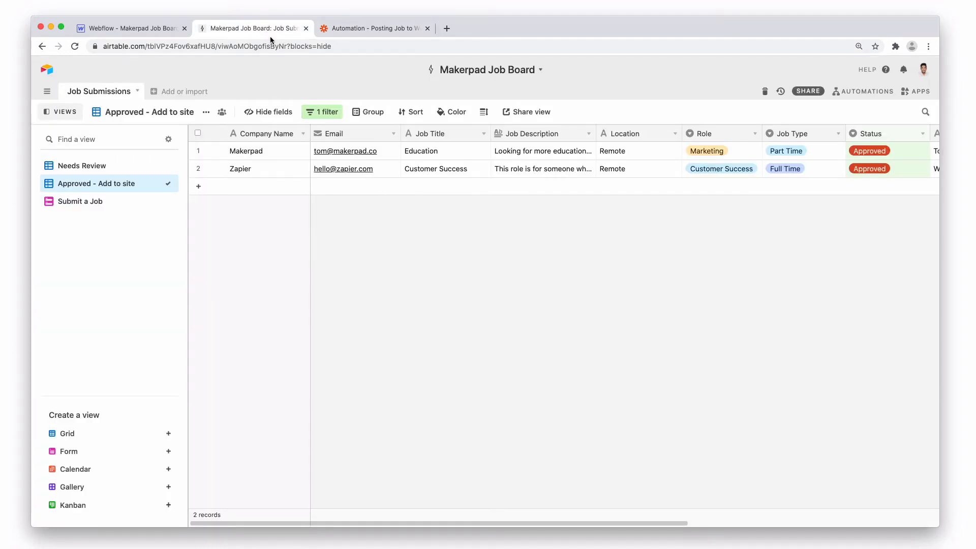
Review the Approved view's columns in Airtable, then return to the Zap editor
scroll("right", 3)
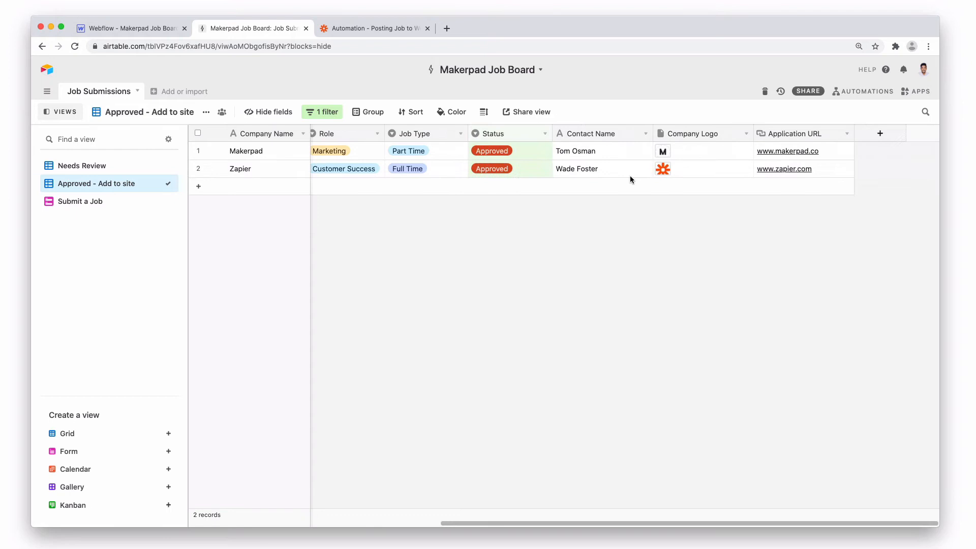
scroll("right", 3)
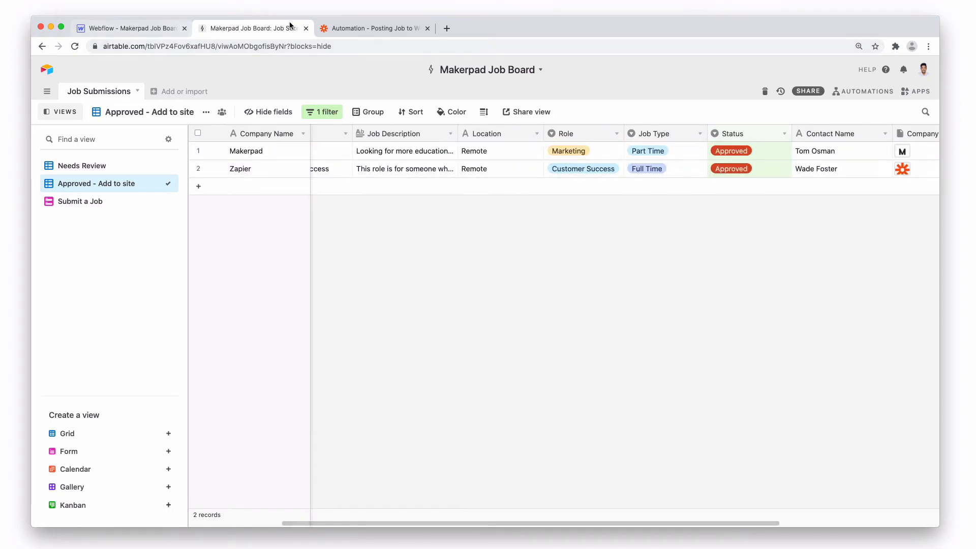
left_click(371, 28)
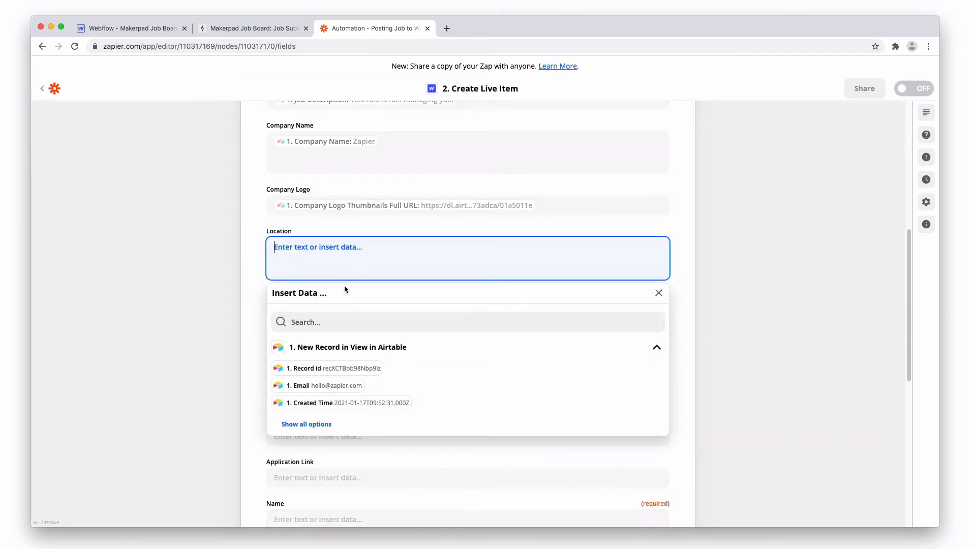
Map the Location field to the Airtable record's Location value, Remote
type("remote")
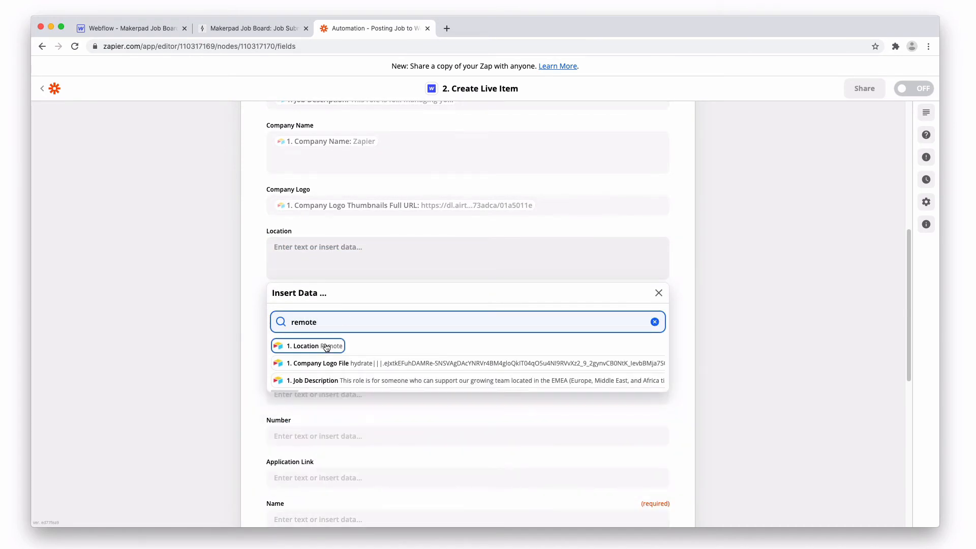
left_click(310, 345)
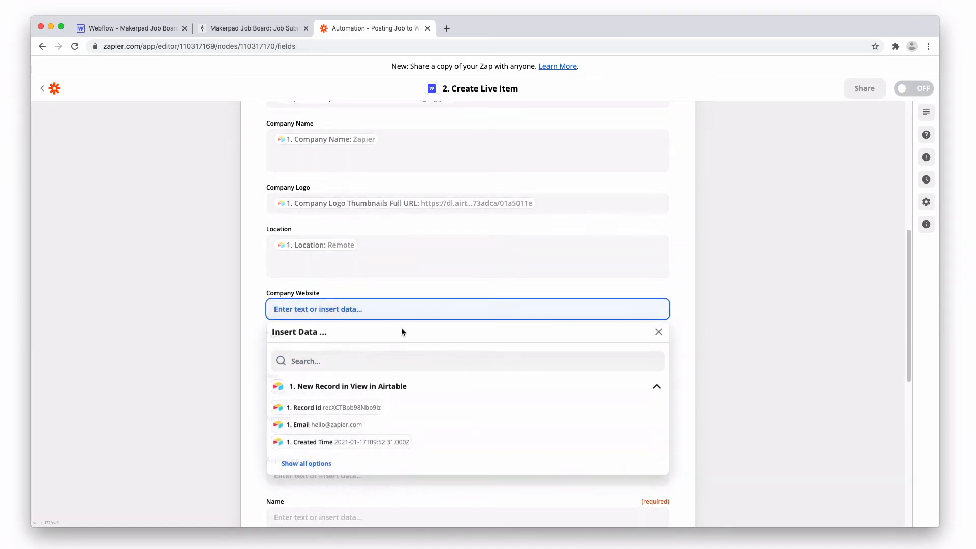
left_click(657, 332)
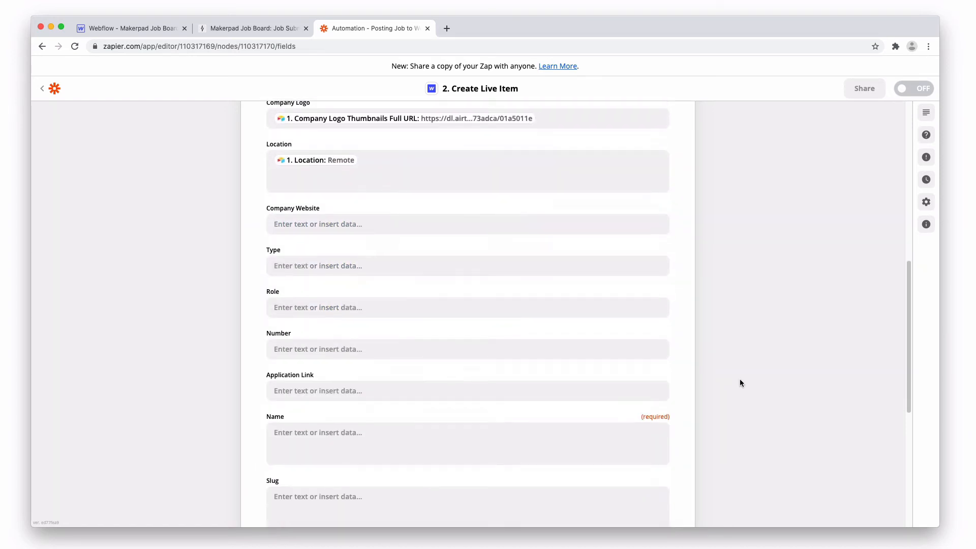
scroll("down", 3)
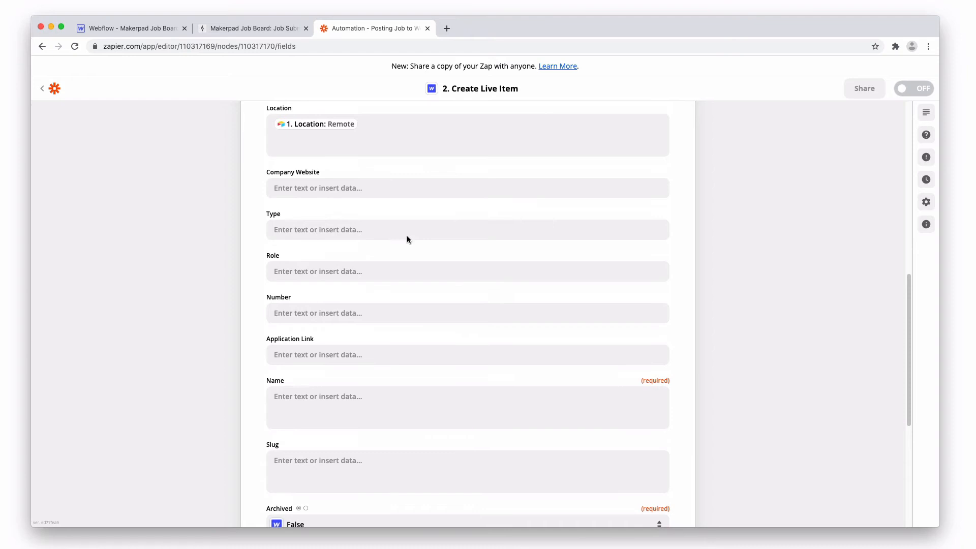
Check the Airtable job submissions table, then begin filling Application Link in Zapier
left_click(252, 28)
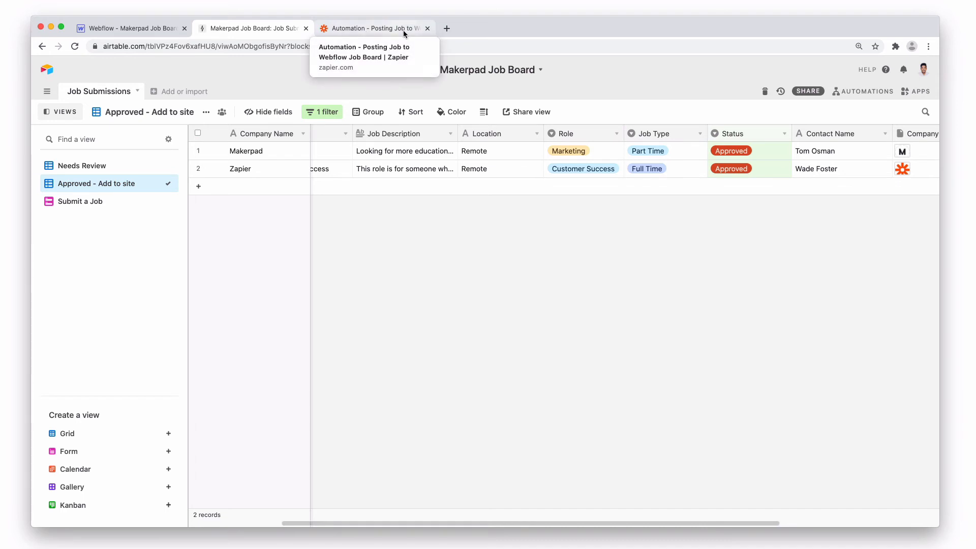
left_click(371, 28)
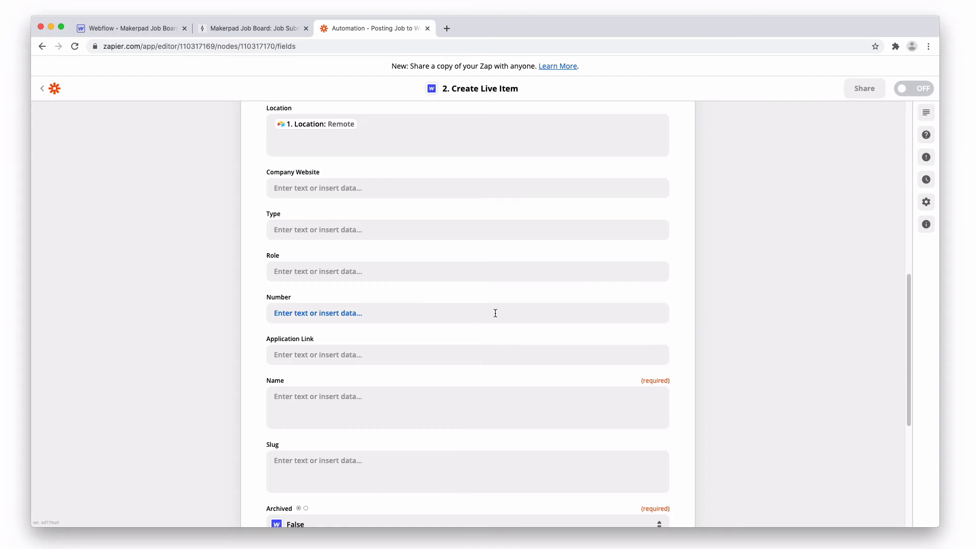
scroll("down", 3)
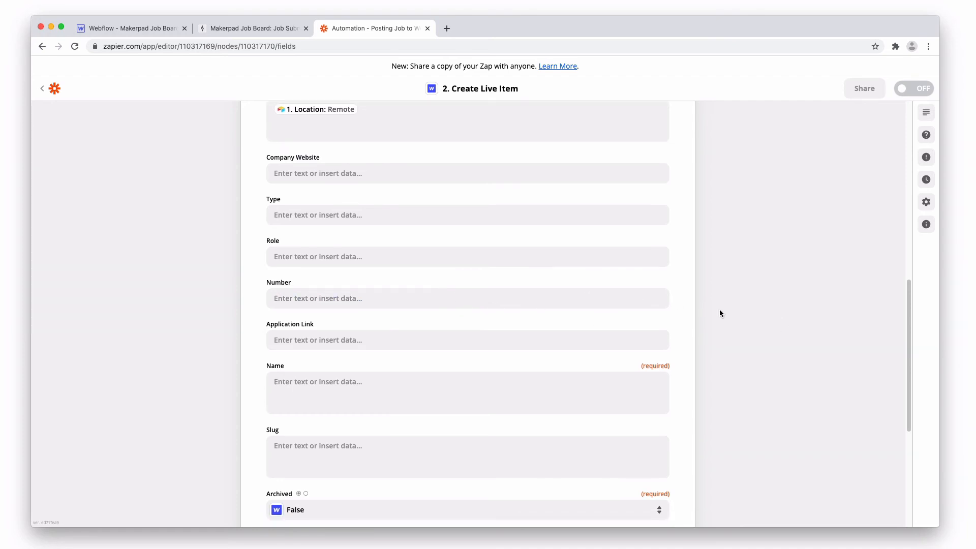
left_click(466, 340)
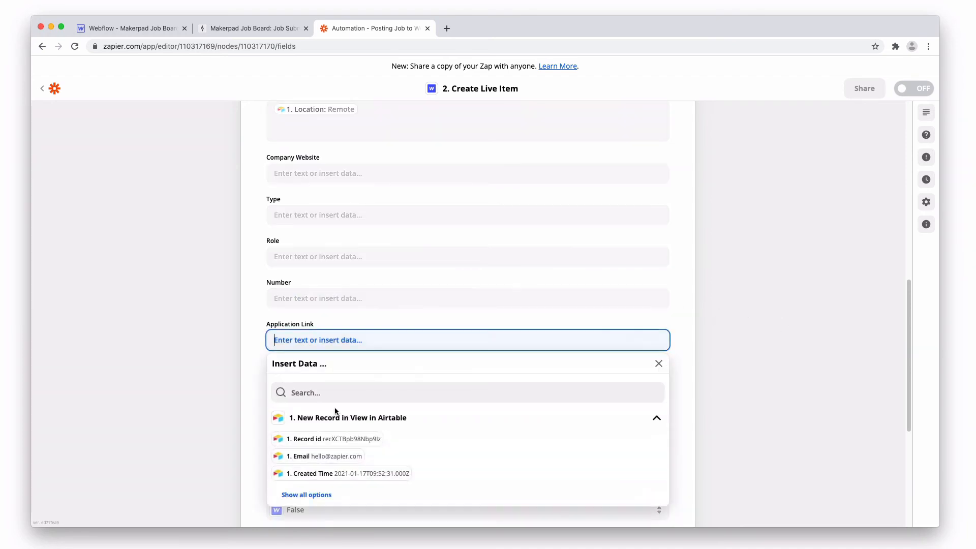
Map Application Link to the Airtable Application URL and Name to the Job Title
type("applic")
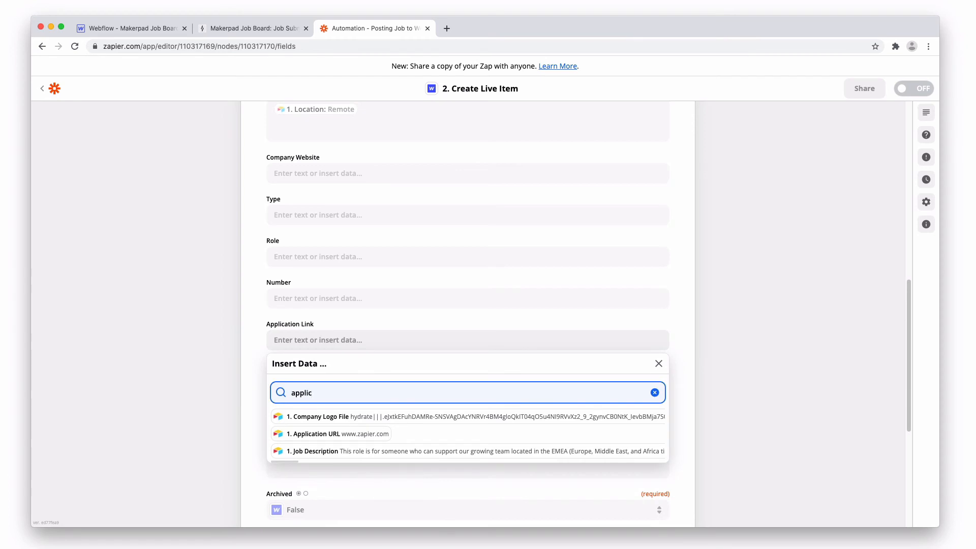
left_click(337, 433)
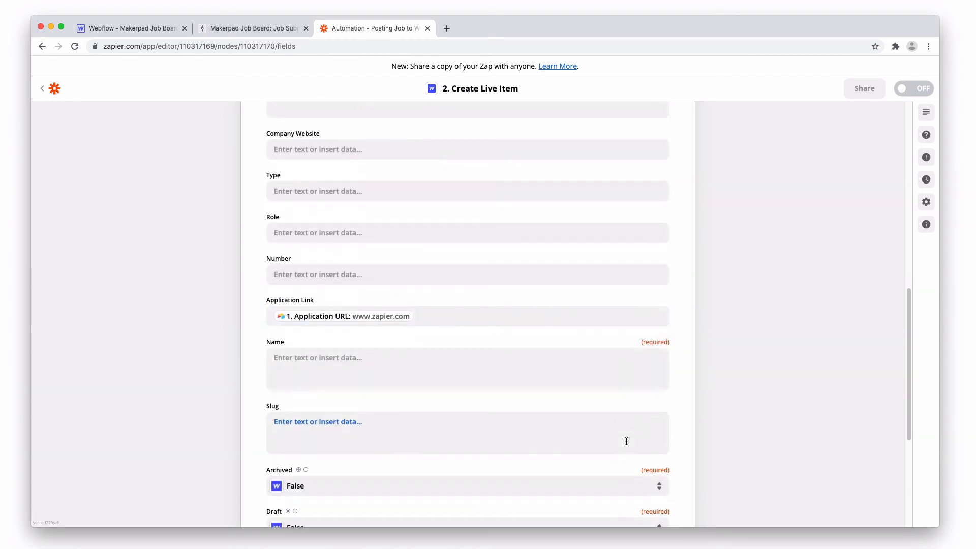
left_click(467, 367)
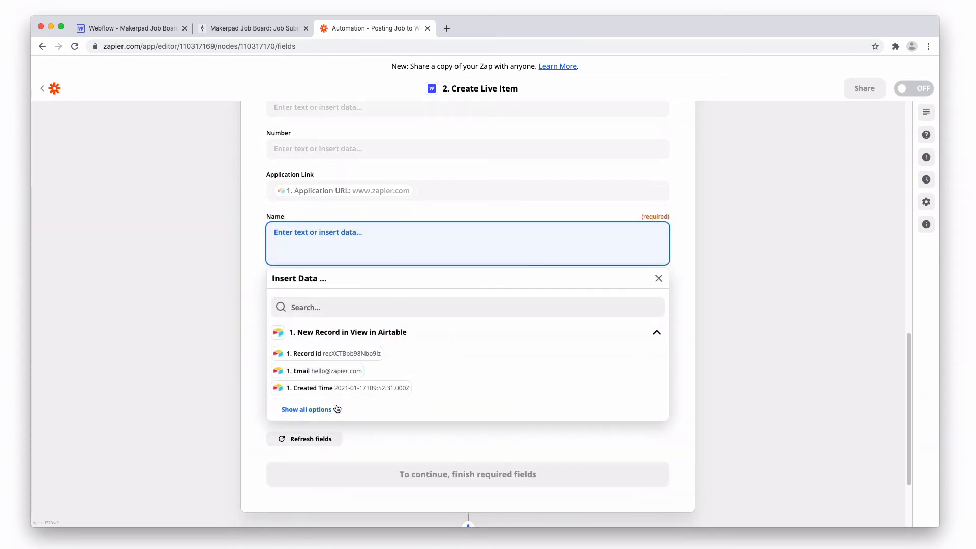
left_click(306, 409)
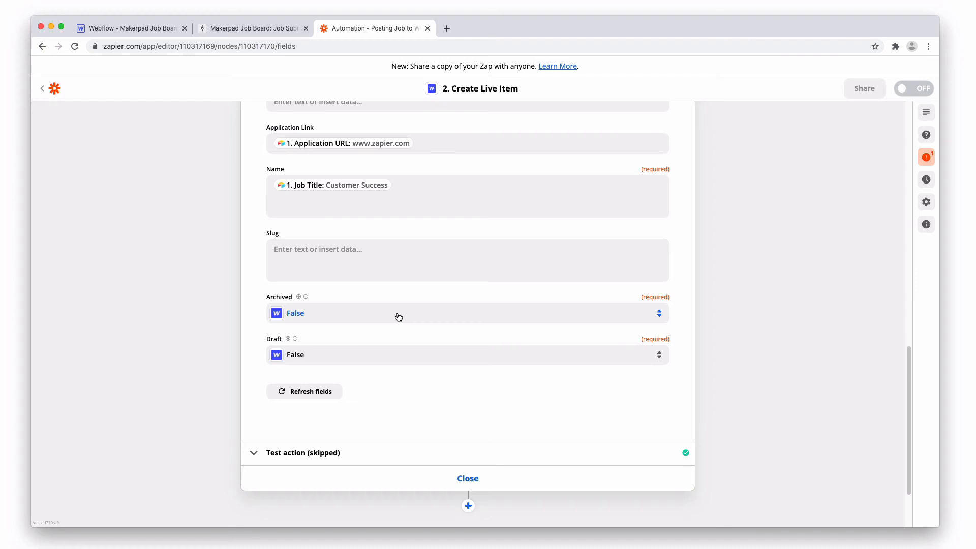
mouse_move(297, 365)
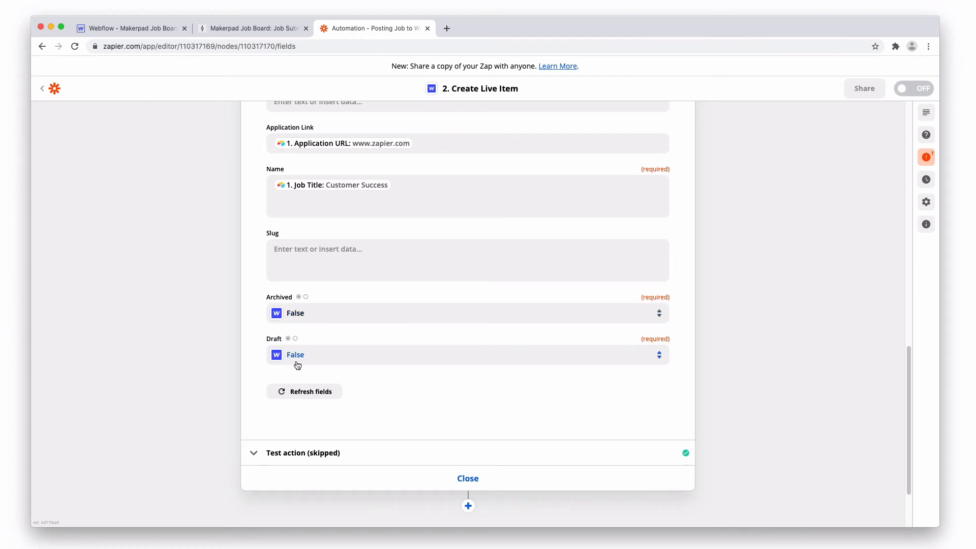
mouse_move(473, 484)
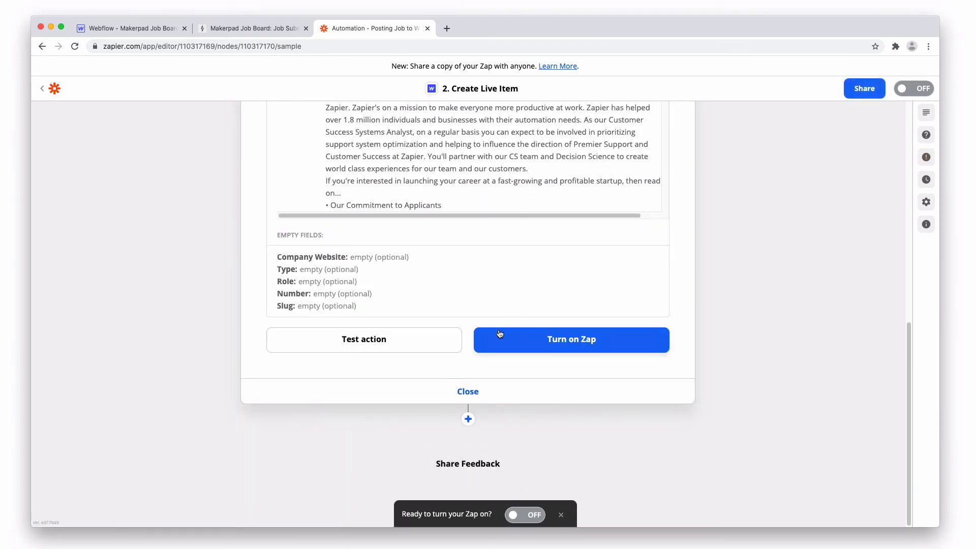
Send a successful test item to Webflow and turn the Zap on
left_click(363, 338)
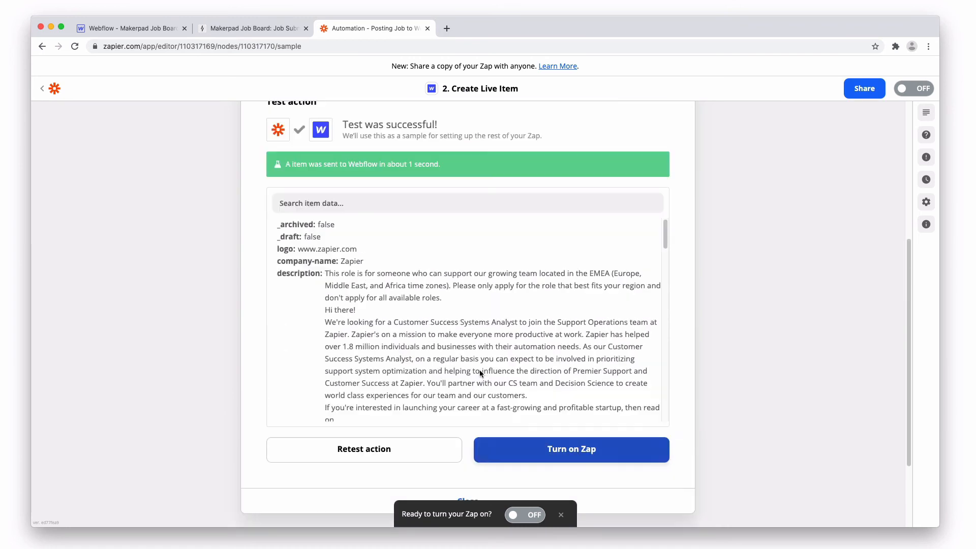
mouse_move(260, 160)
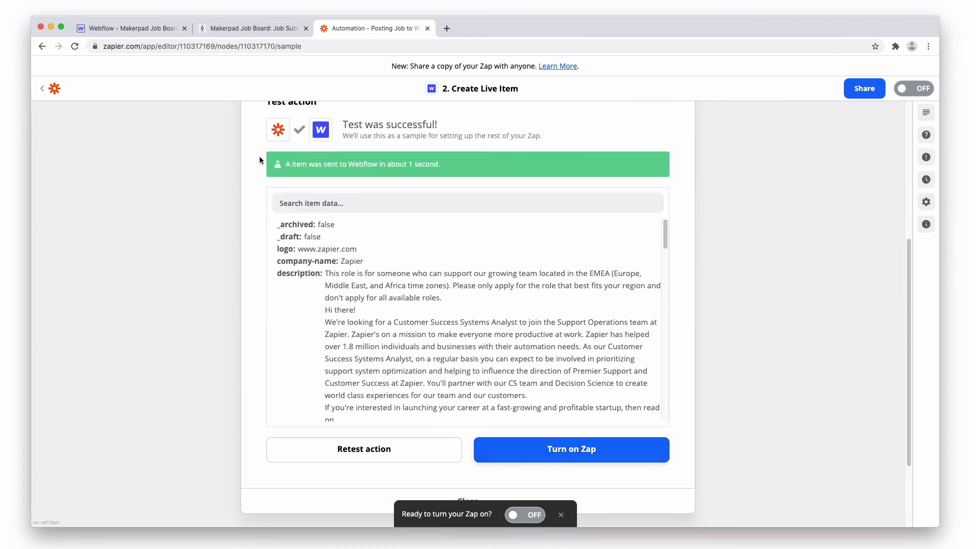
mouse_move(408, 188)
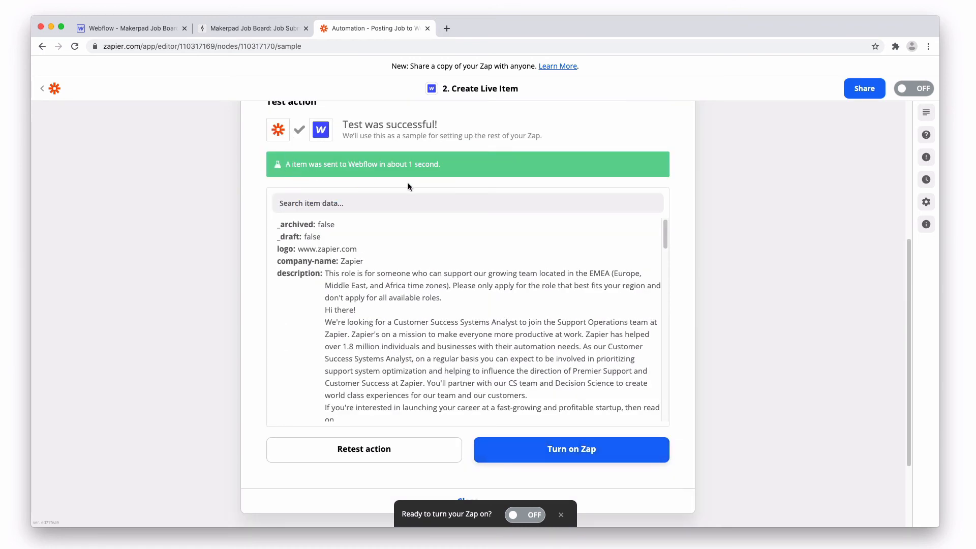
mouse_move(570, 449)
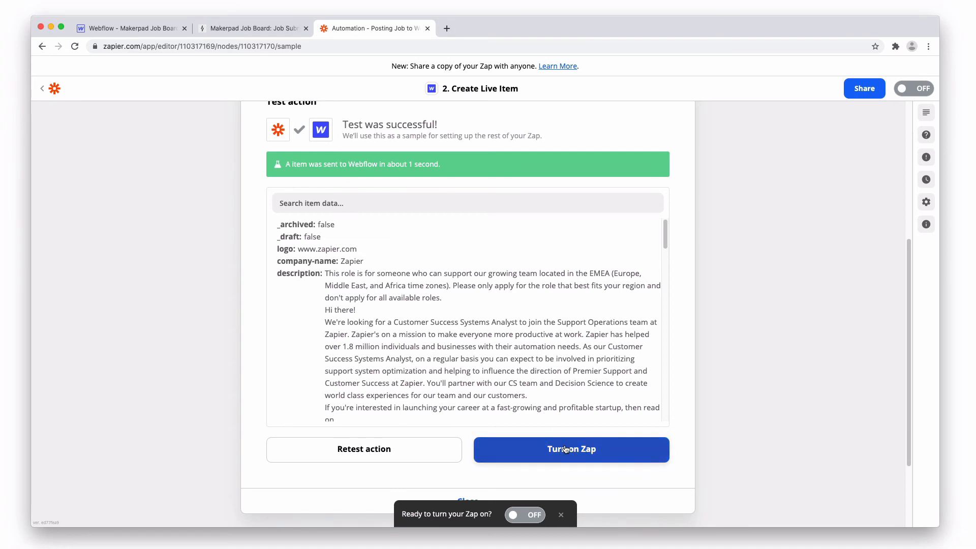
left_click(570, 449)
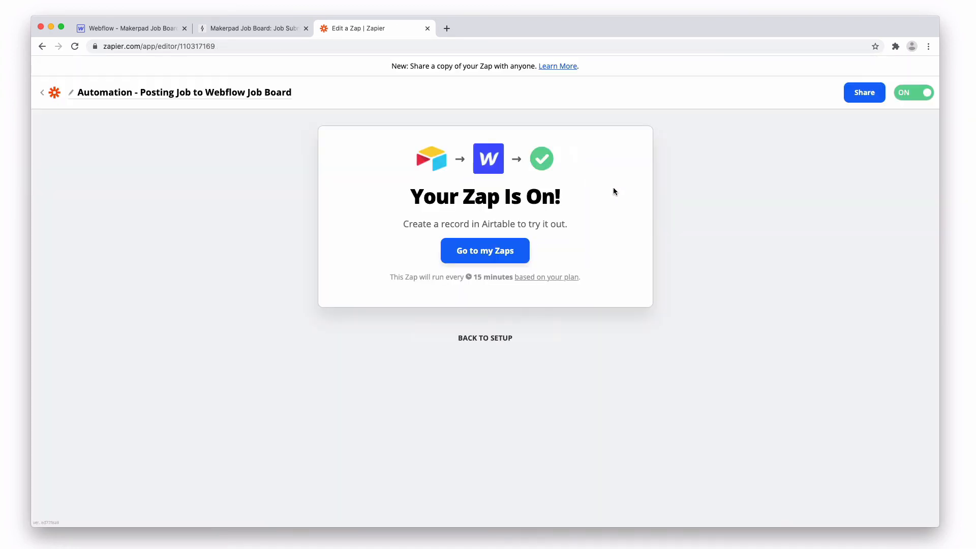
Open the Customer Success item in Webflow's Jobs collection and review its fields
left_click(131, 27)
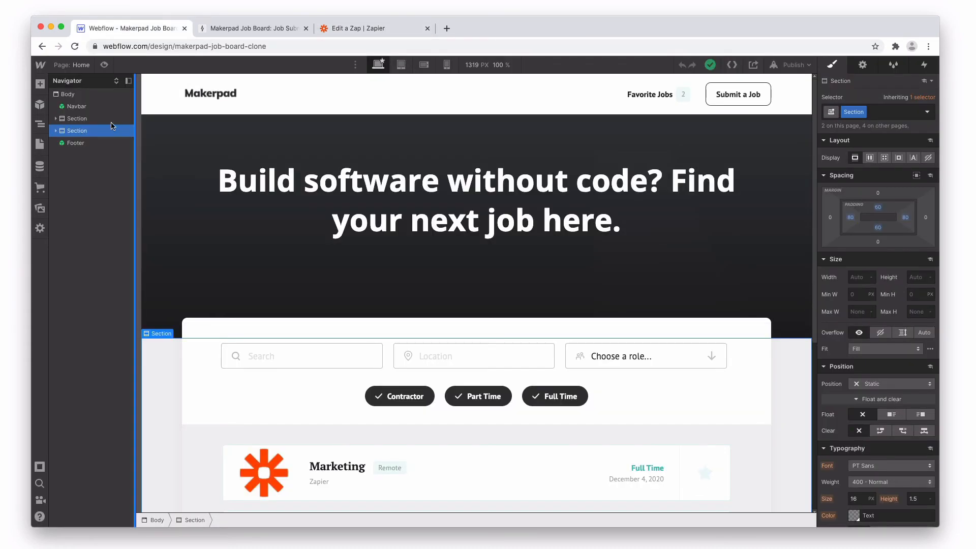
left_click(39, 166)
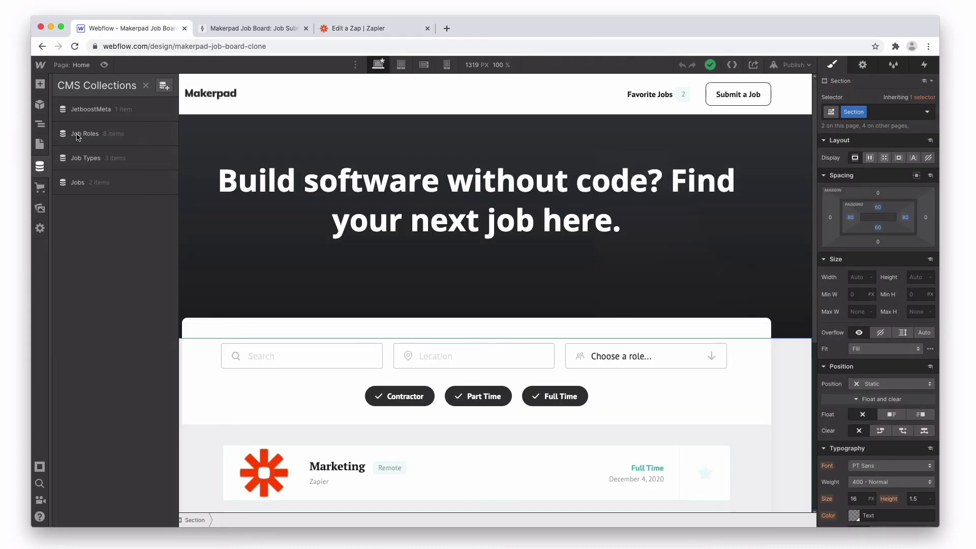
left_click(80, 182)
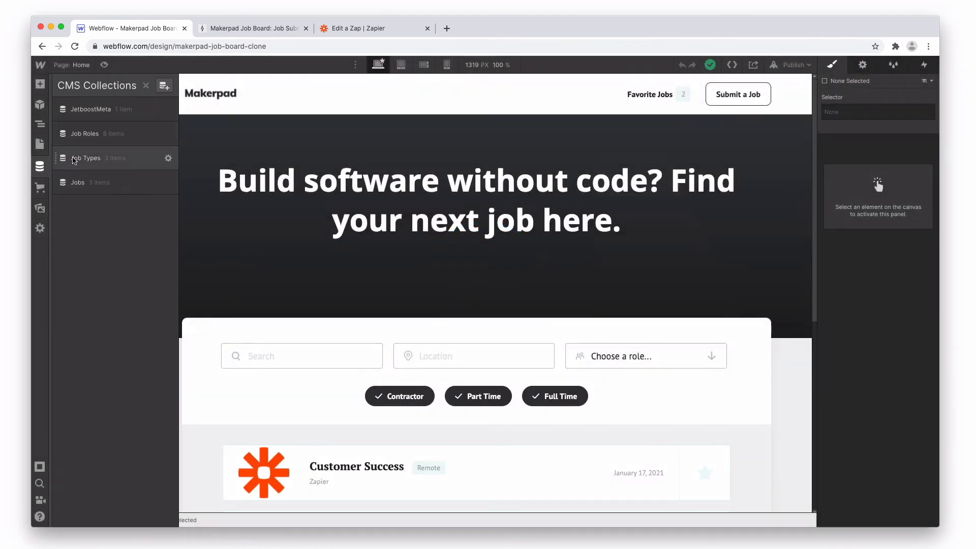
left_click(77, 183)
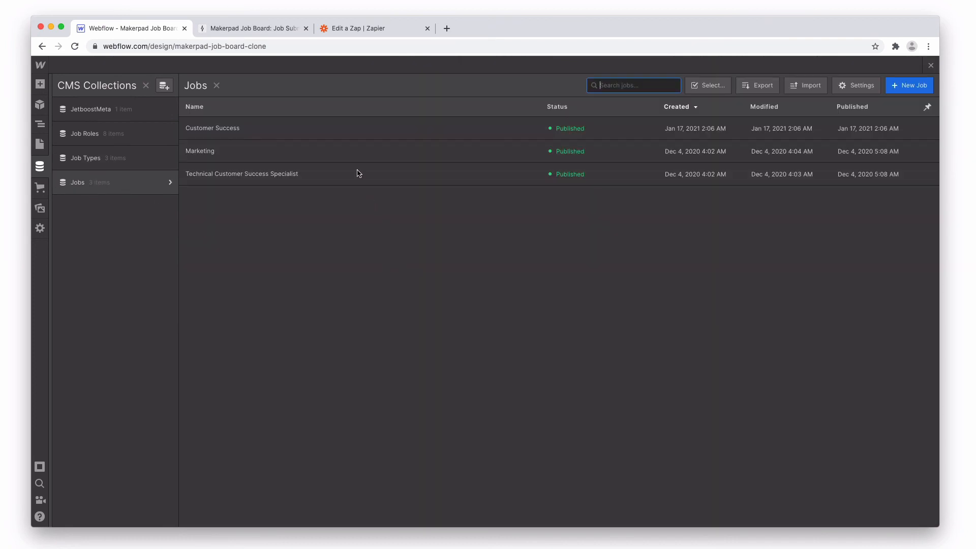
left_click(213, 127)
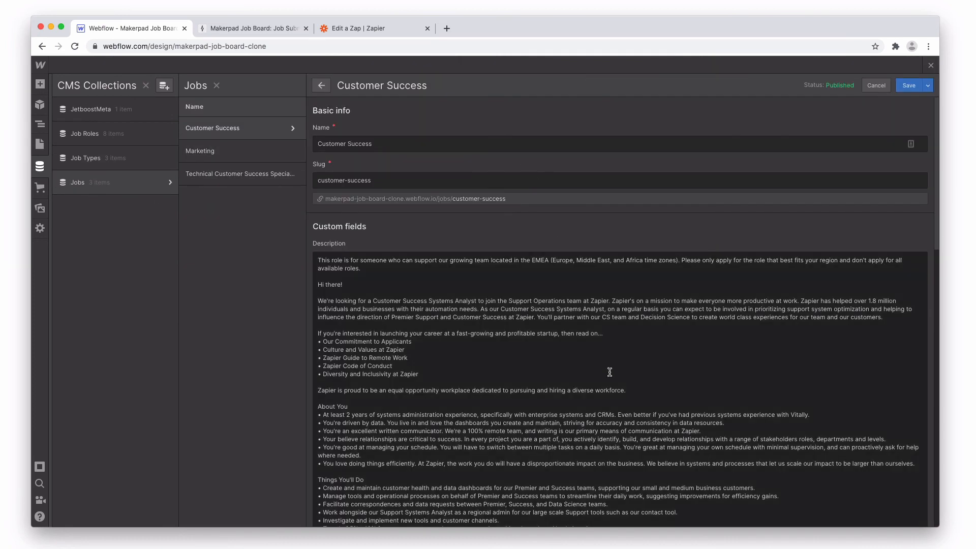
scroll("down", 3)
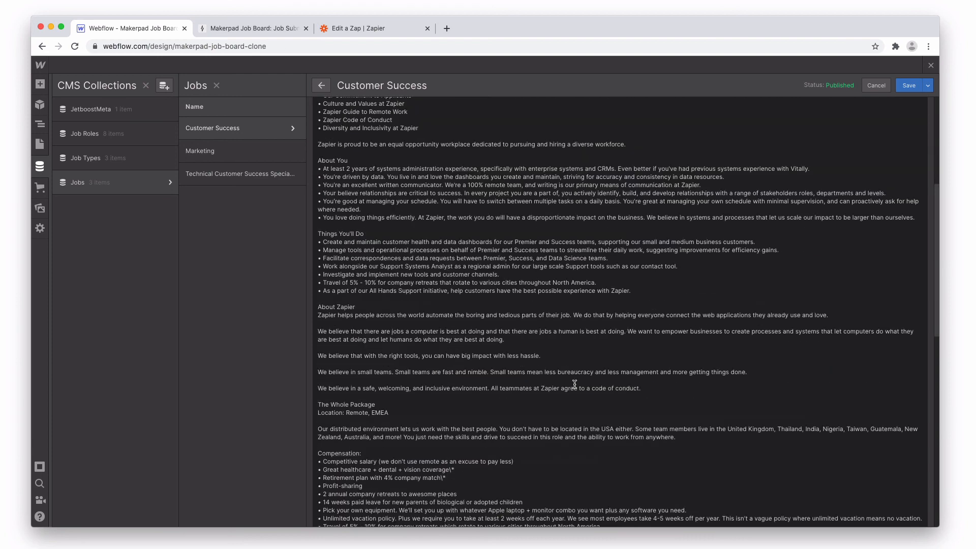
scroll("down", 3)
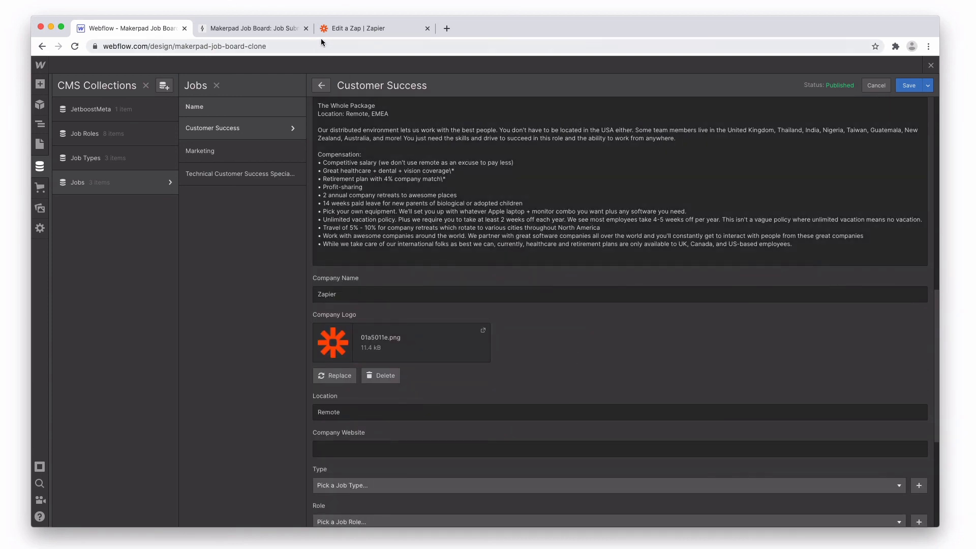
left_click(252, 28)
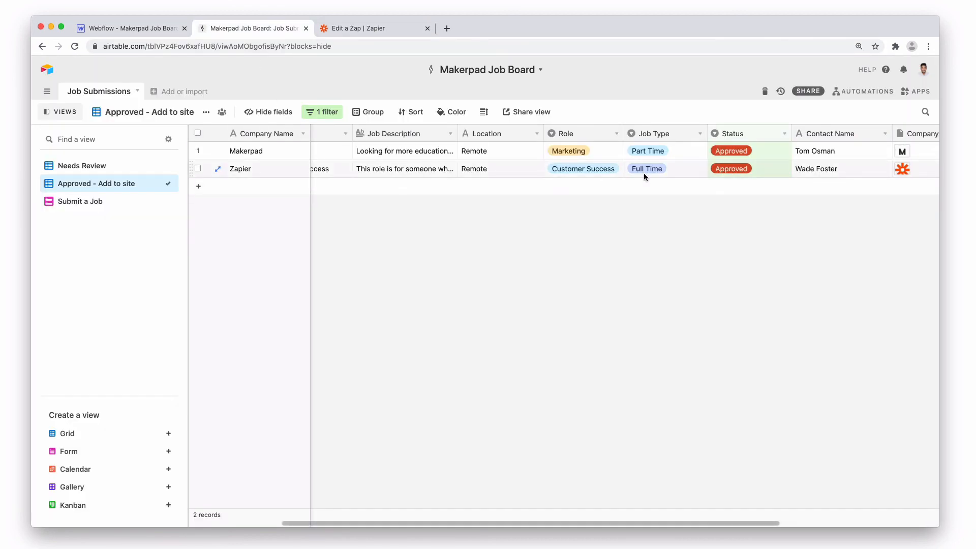
mouse_move(206, 186)
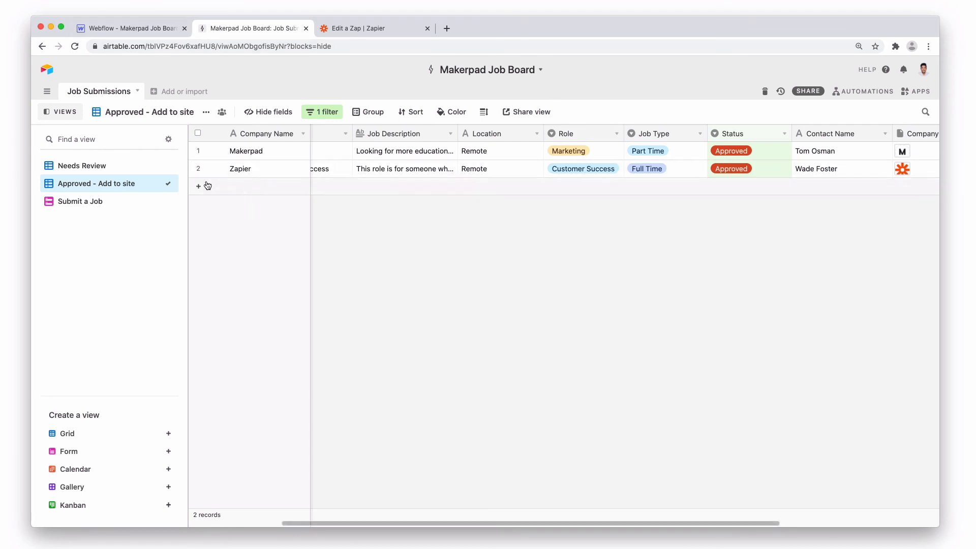
mouse_move(100, 211)
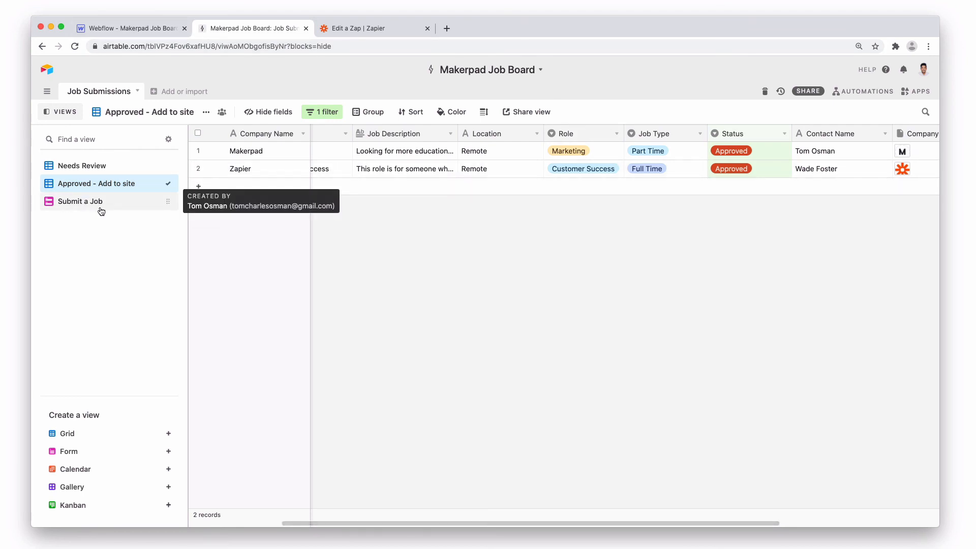
mouse_move(539, 191)
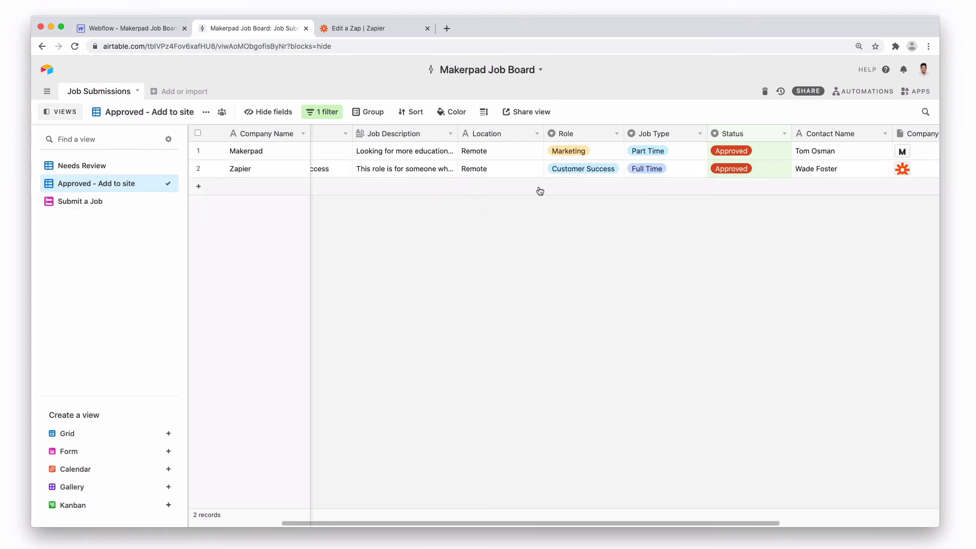
mouse_move(748, 188)
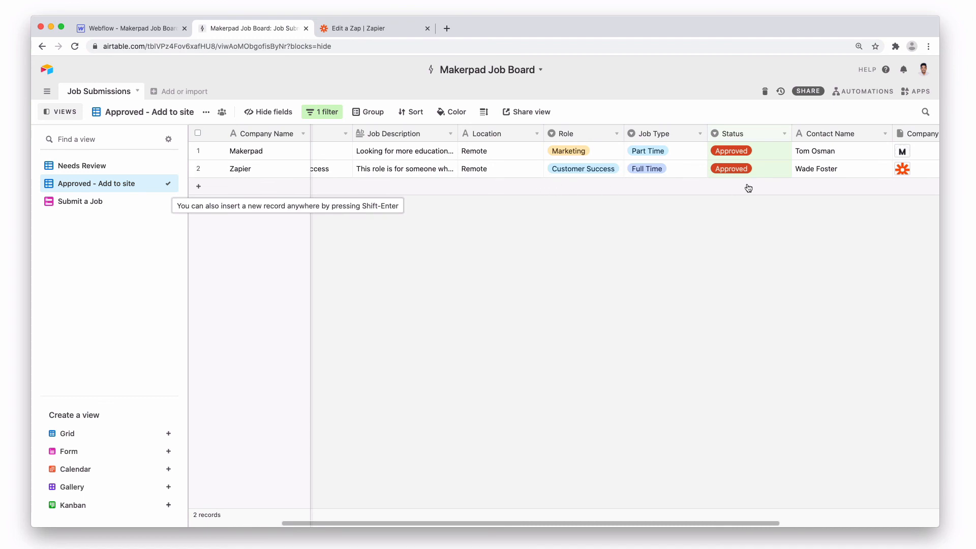
left_click(128, 28)
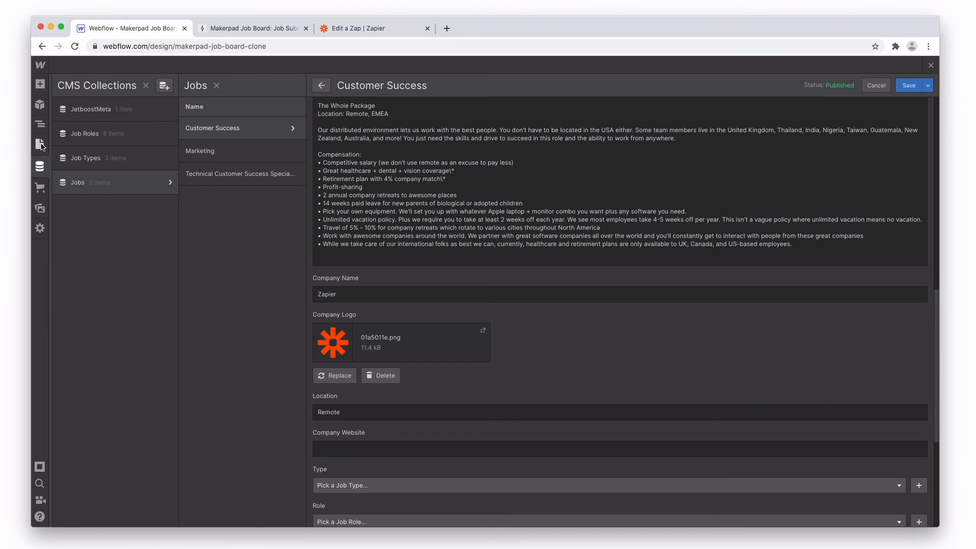
Publish the Webflow site to the webflow.io domain
left_click(790, 65)
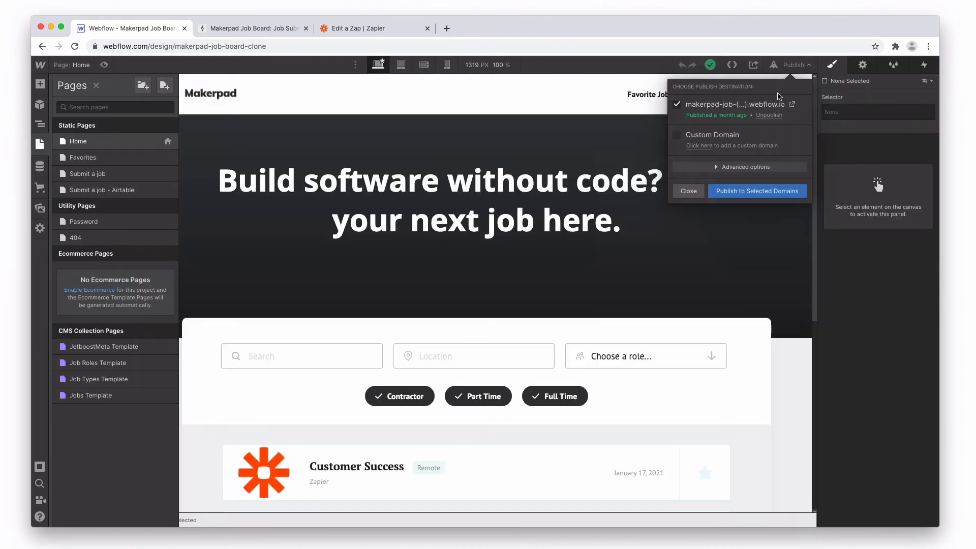
left_click(792, 103)
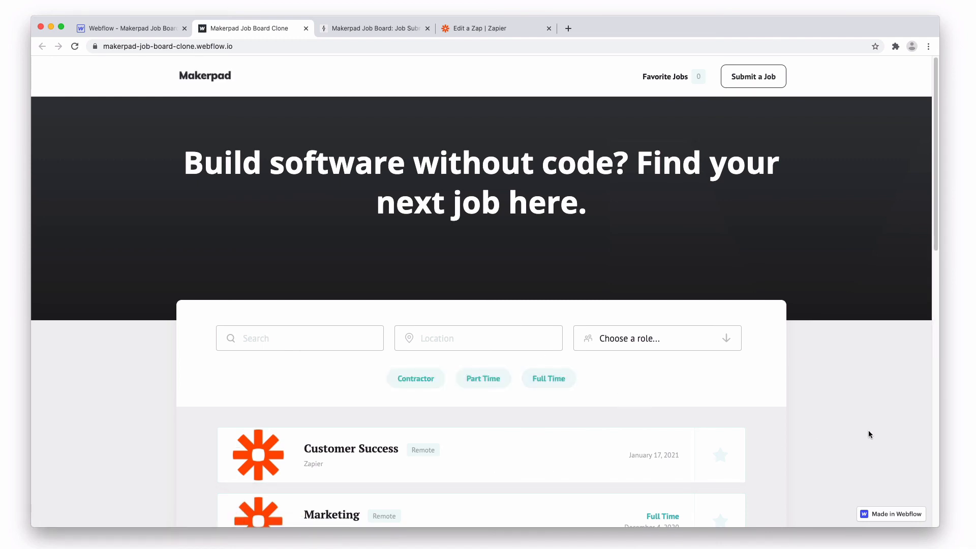
mouse_move(862, 441)
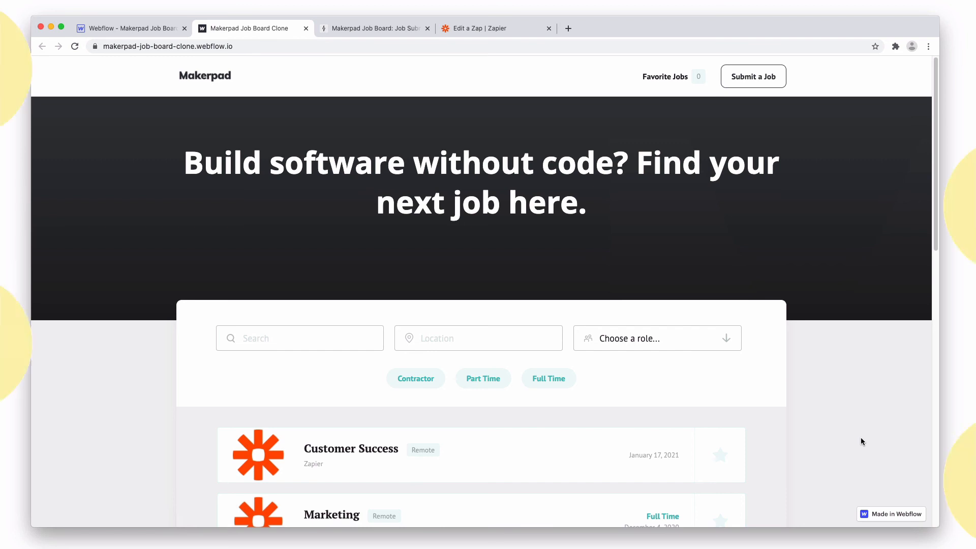